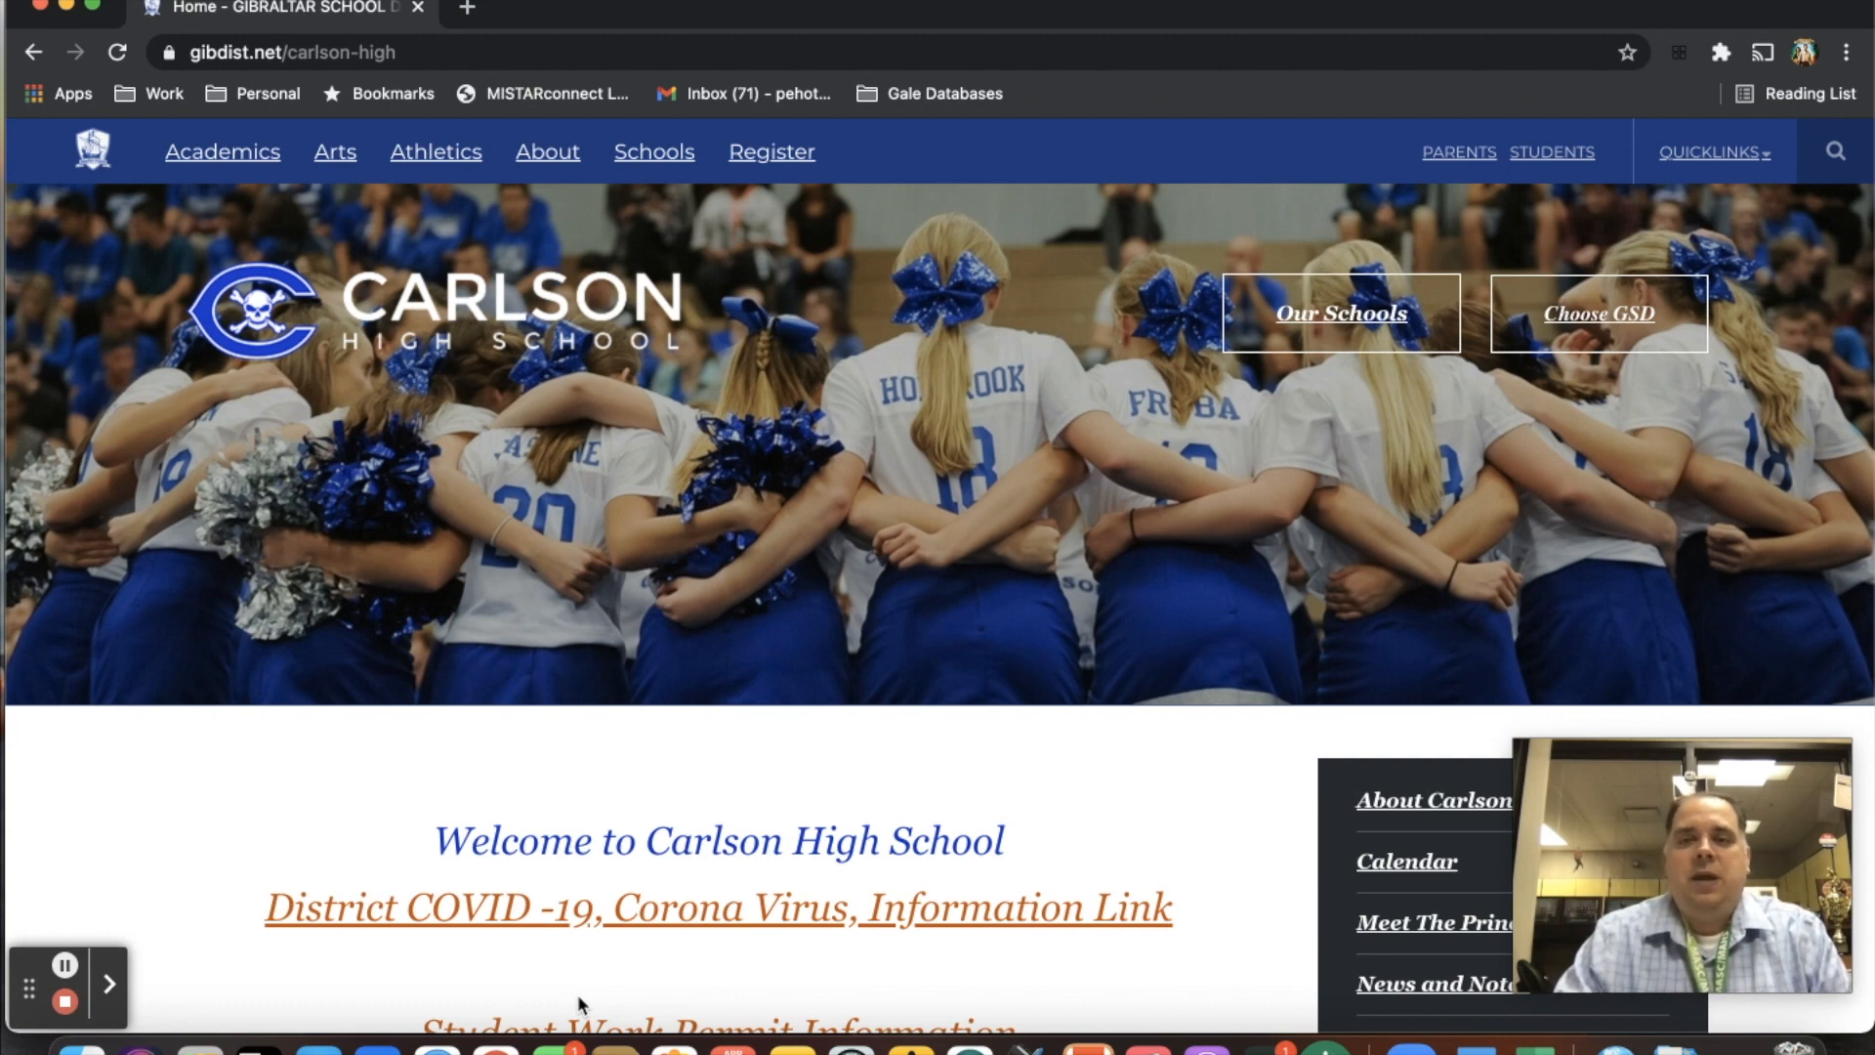
mouse_move(1573, 299)
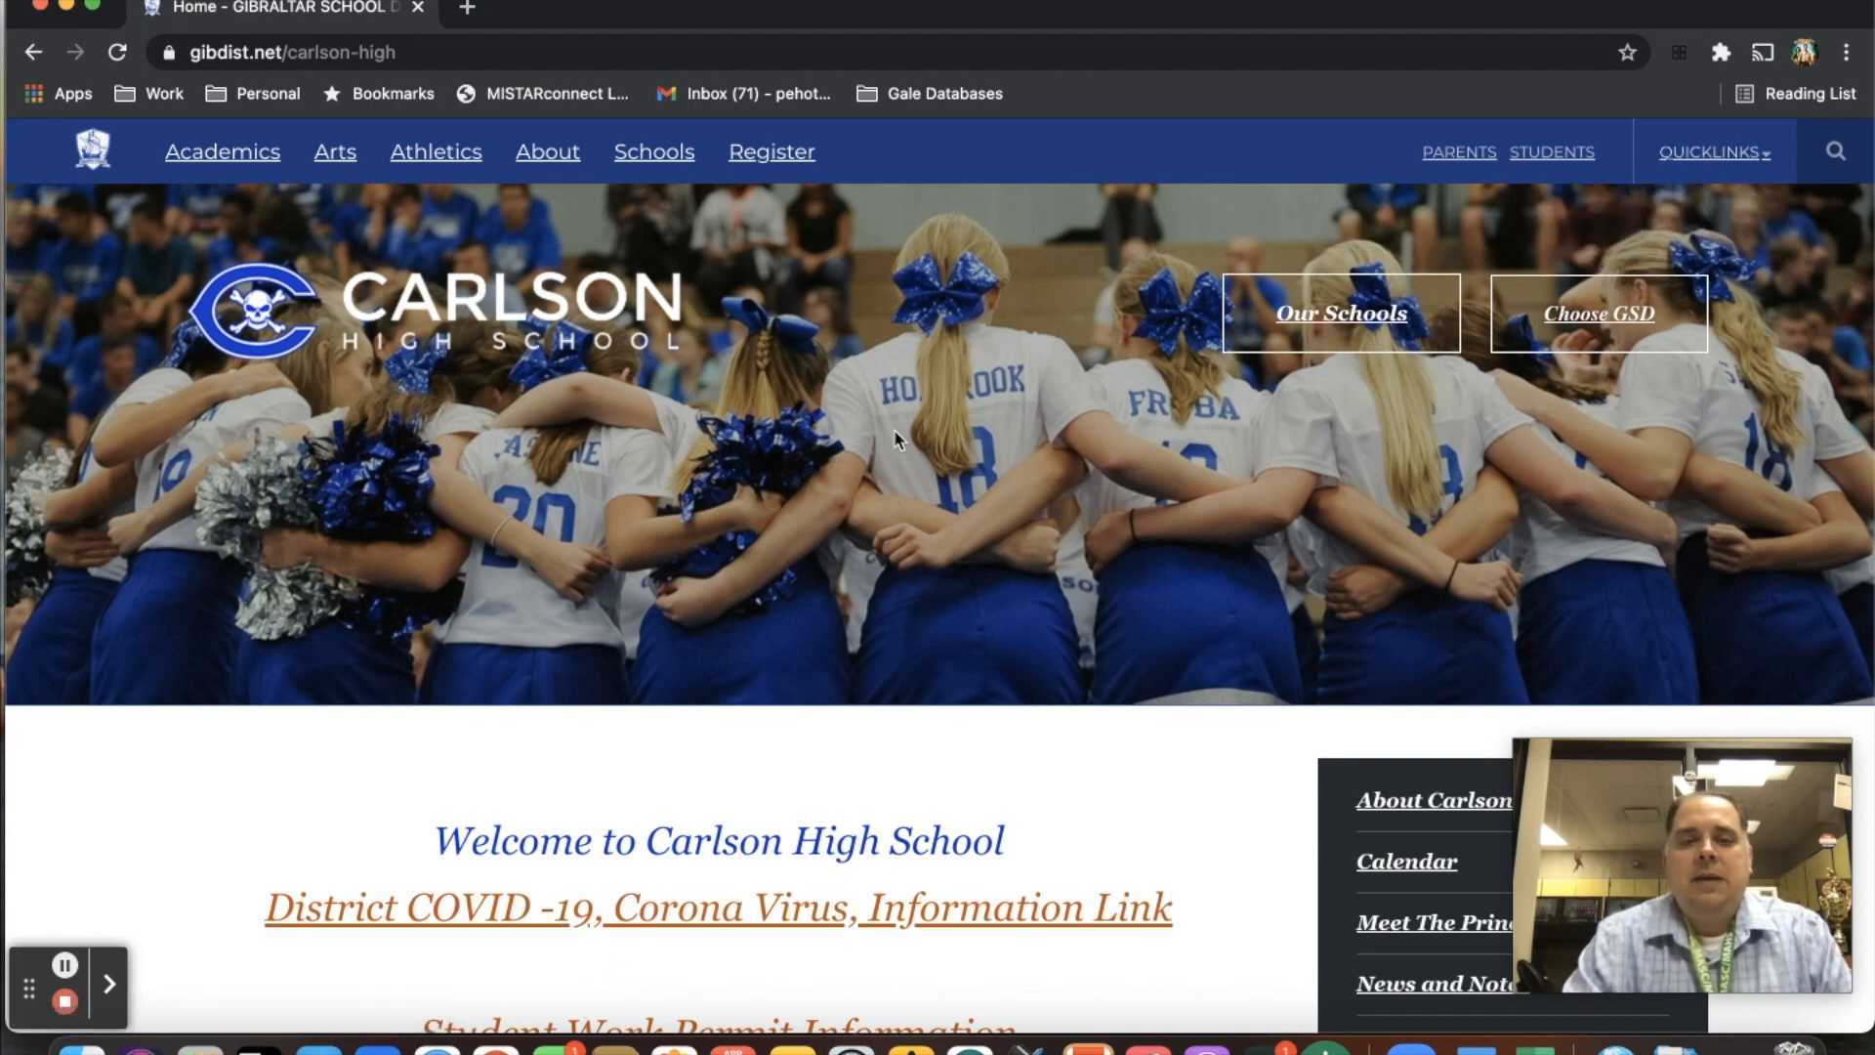
mouse_move(843, 598)
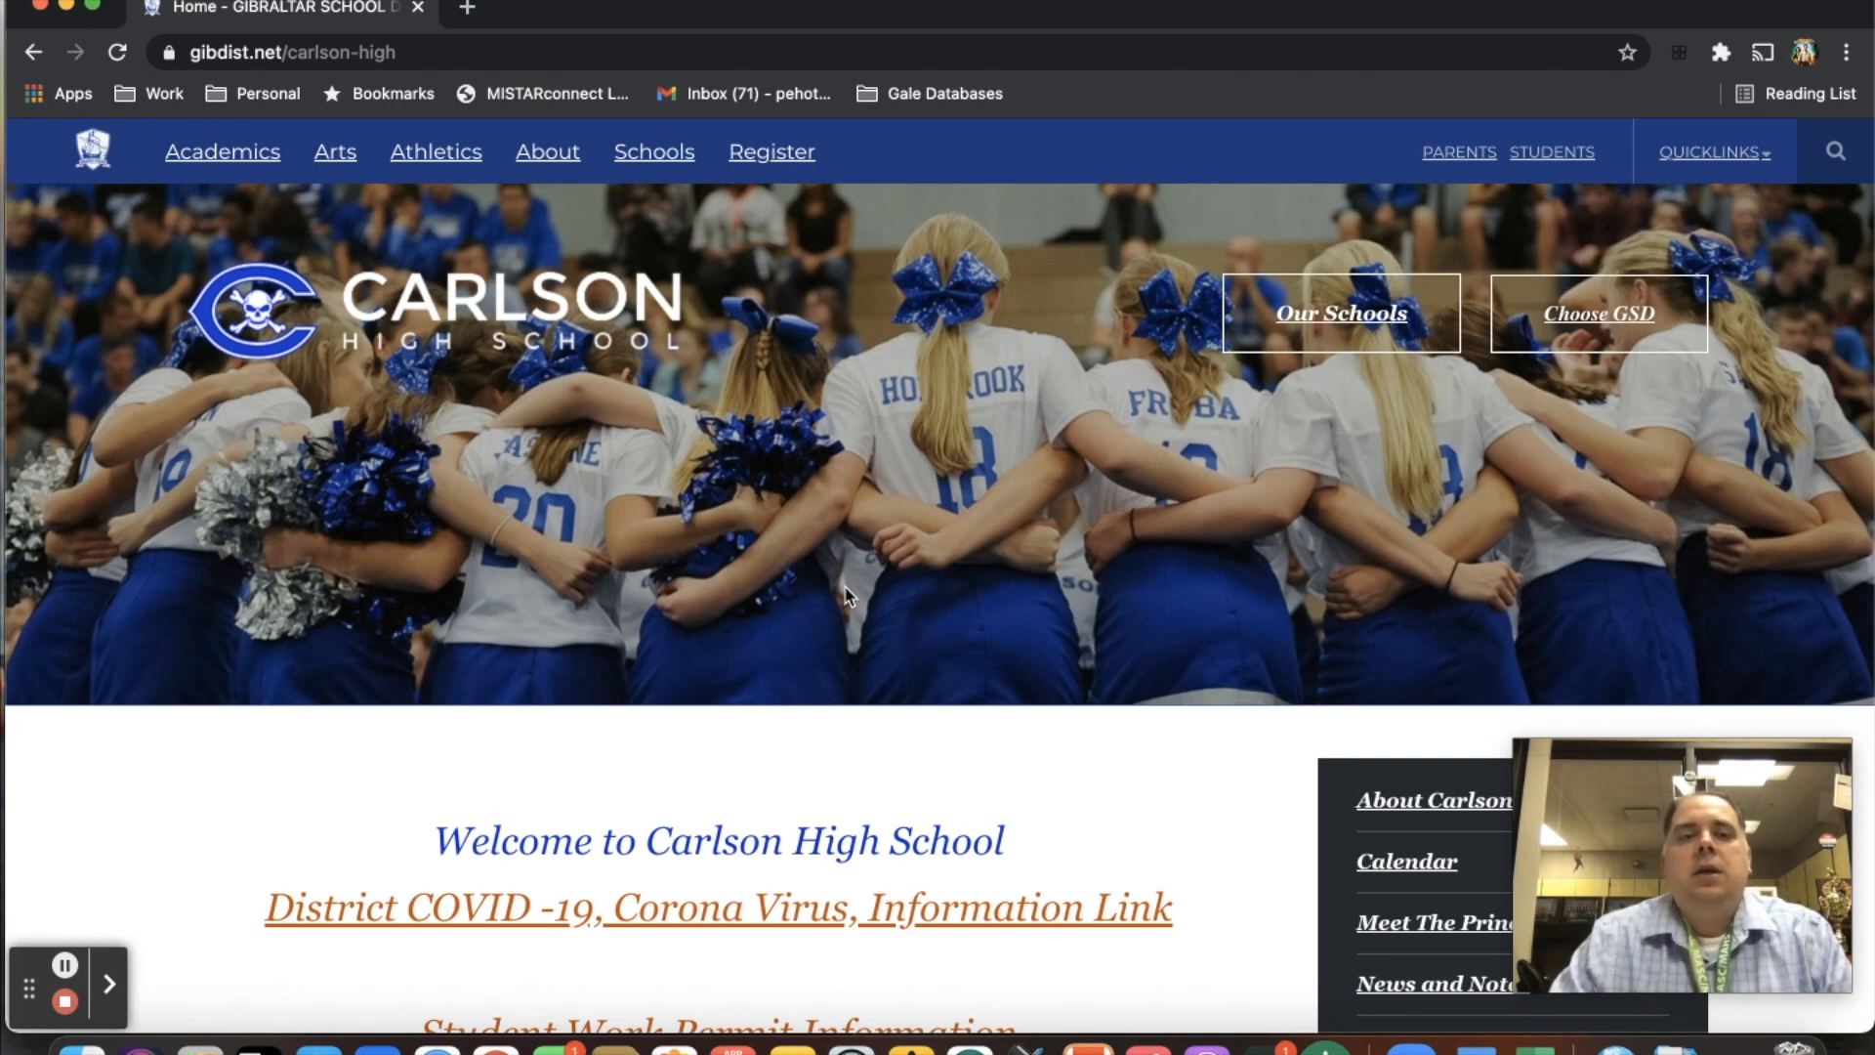
mouse_move(632, 560)
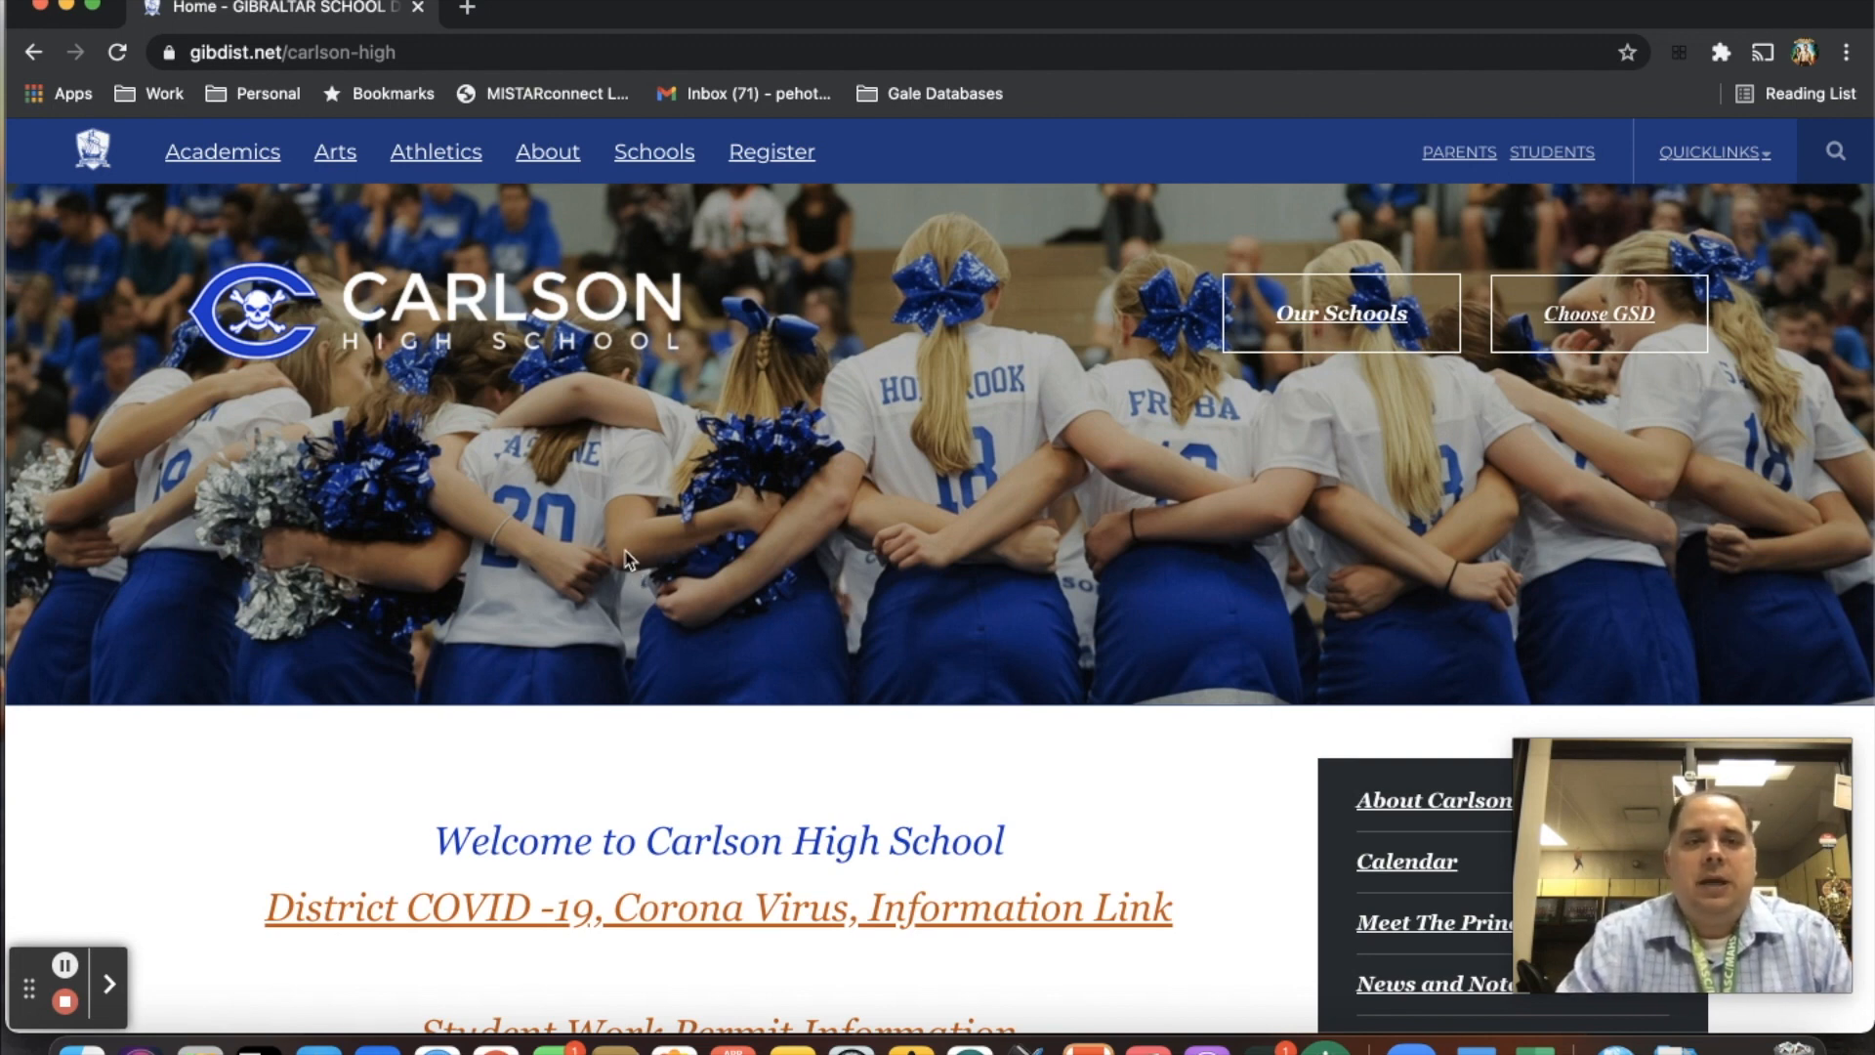
mouse_move(354, 75)
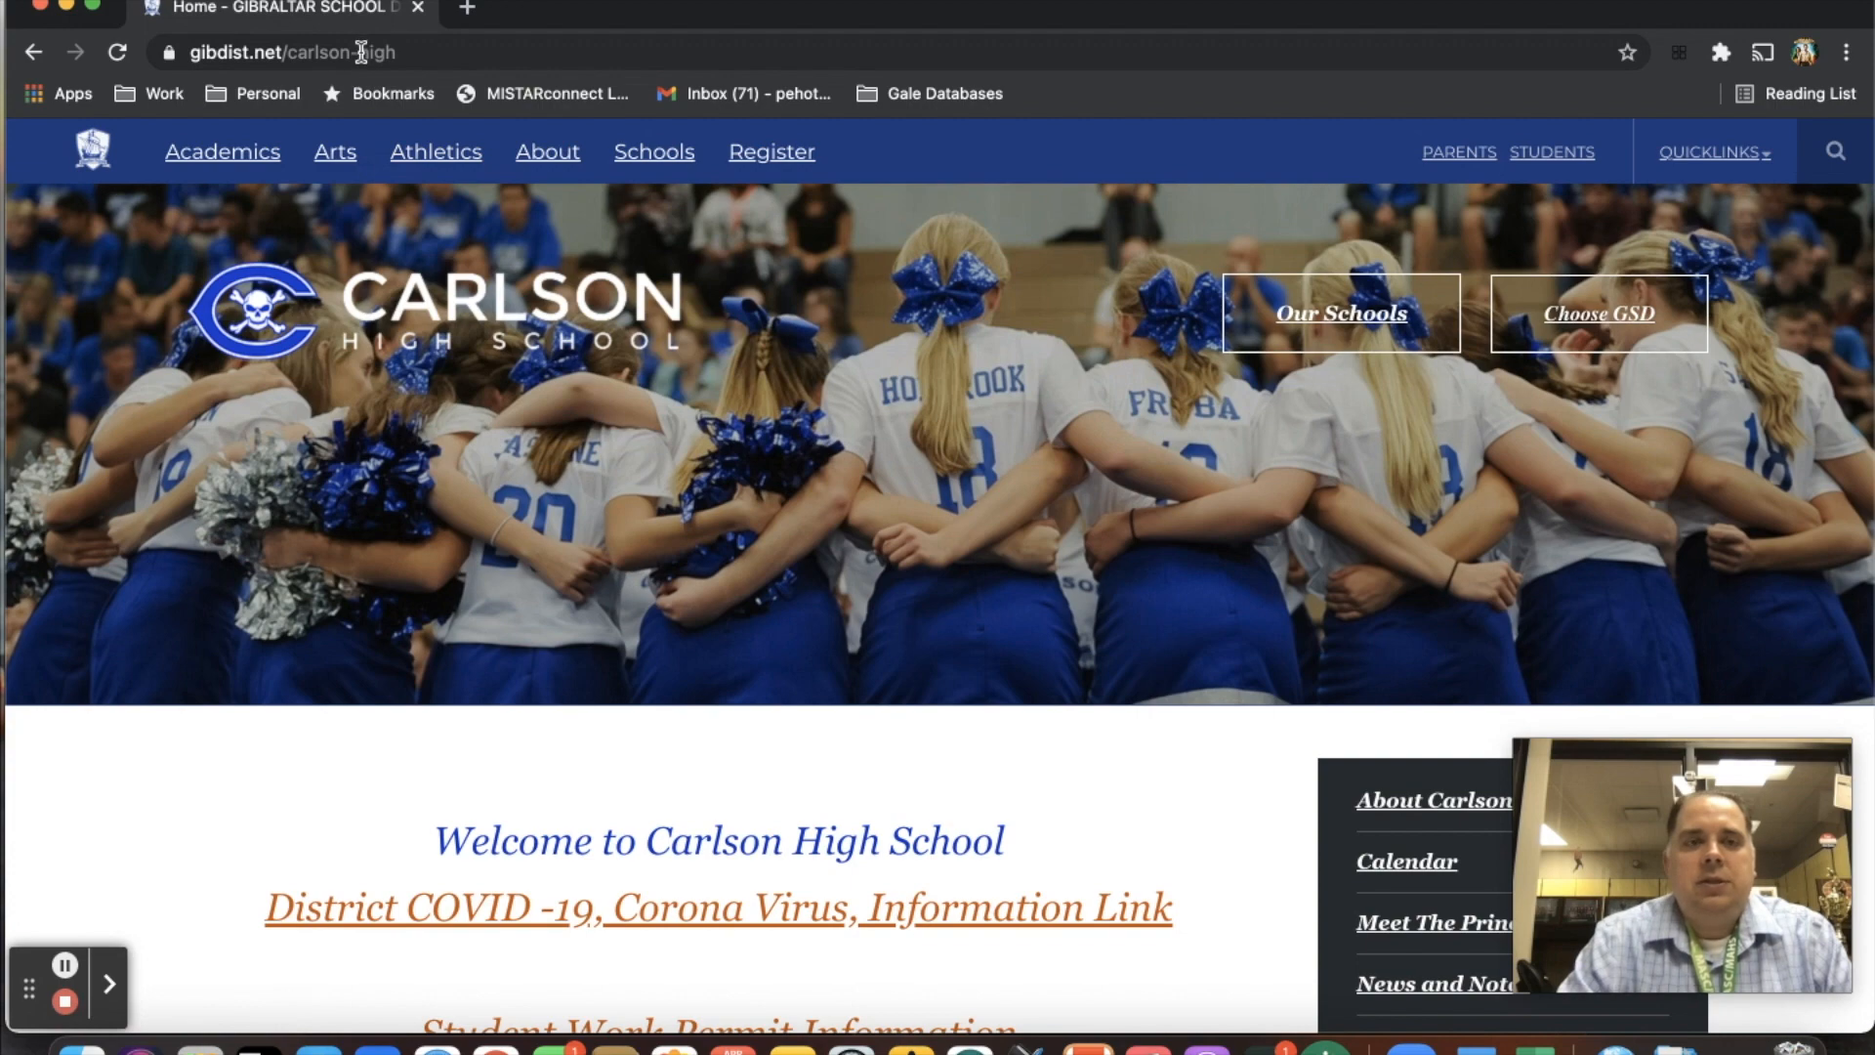
Scroll the homepage down to the 'Search the Carlson Library Catalog here' link.
scroll(down, 3)
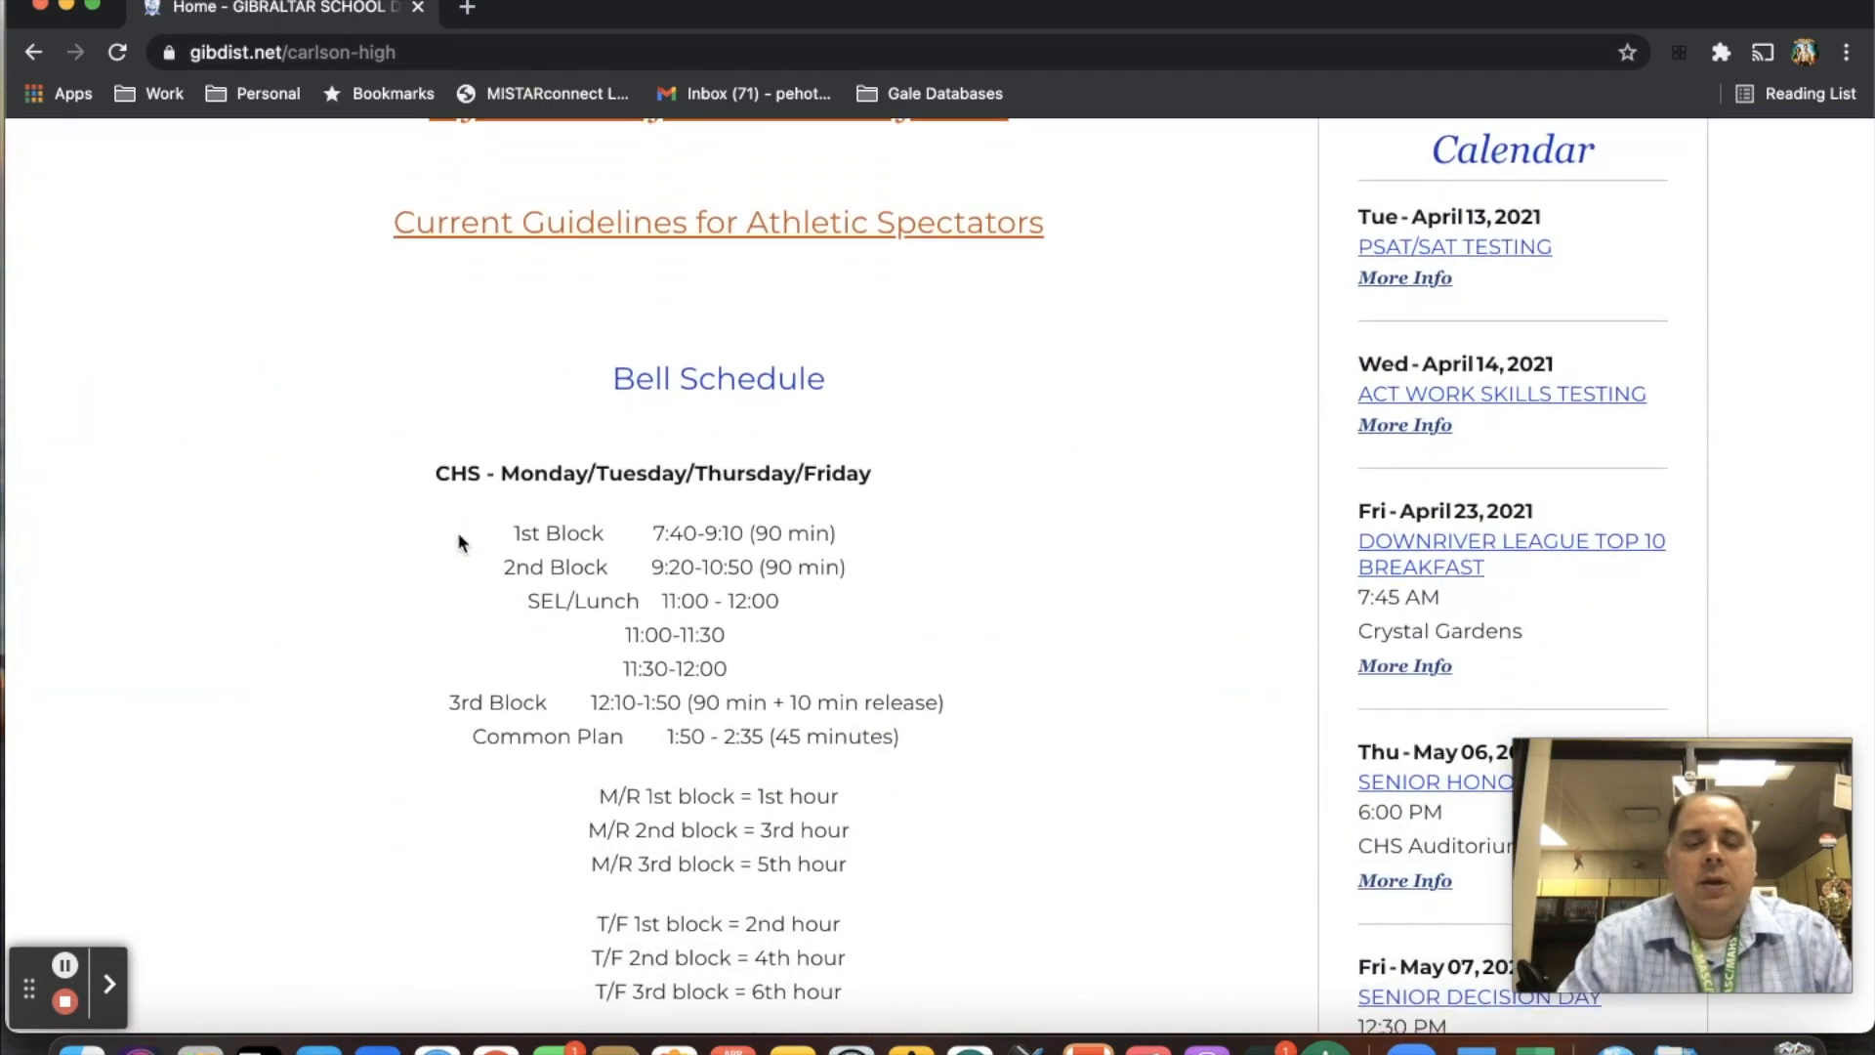
scroll(down, 3)
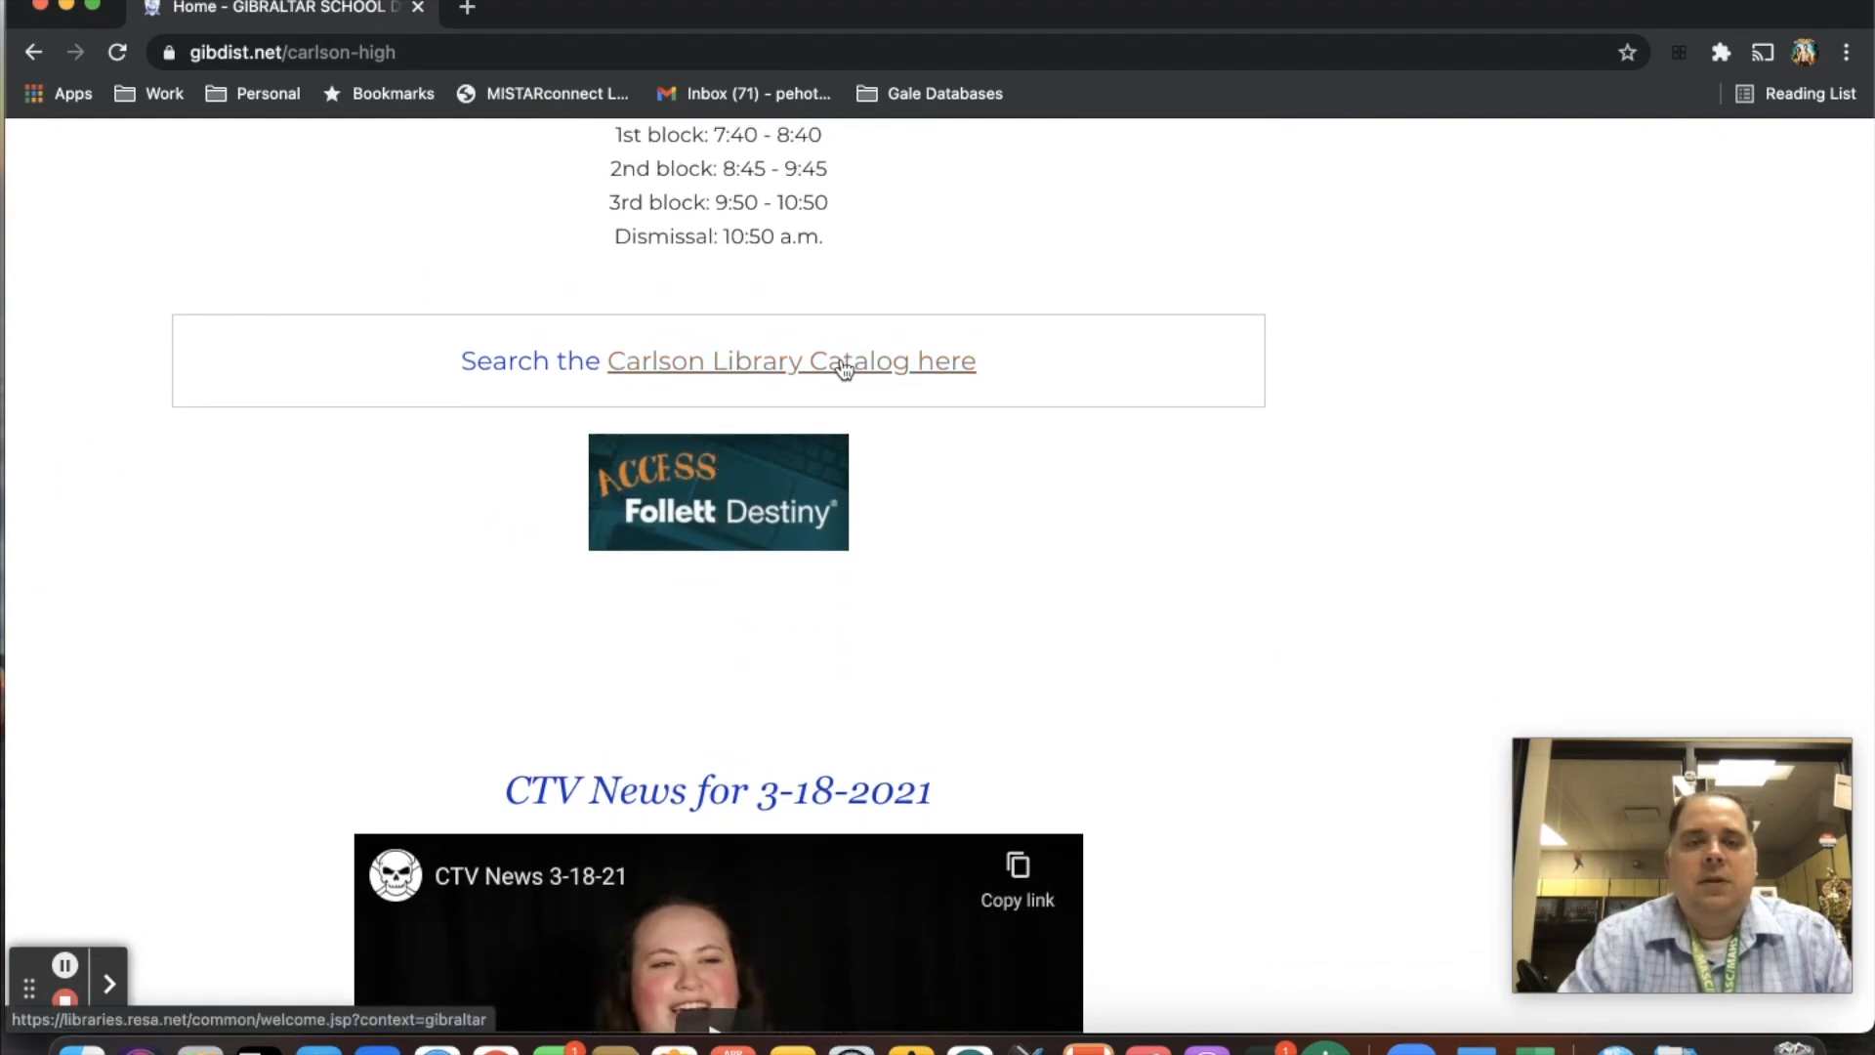
Follow the library catalog link and choose Carlson High School to reach its login form.
click(790, 360)
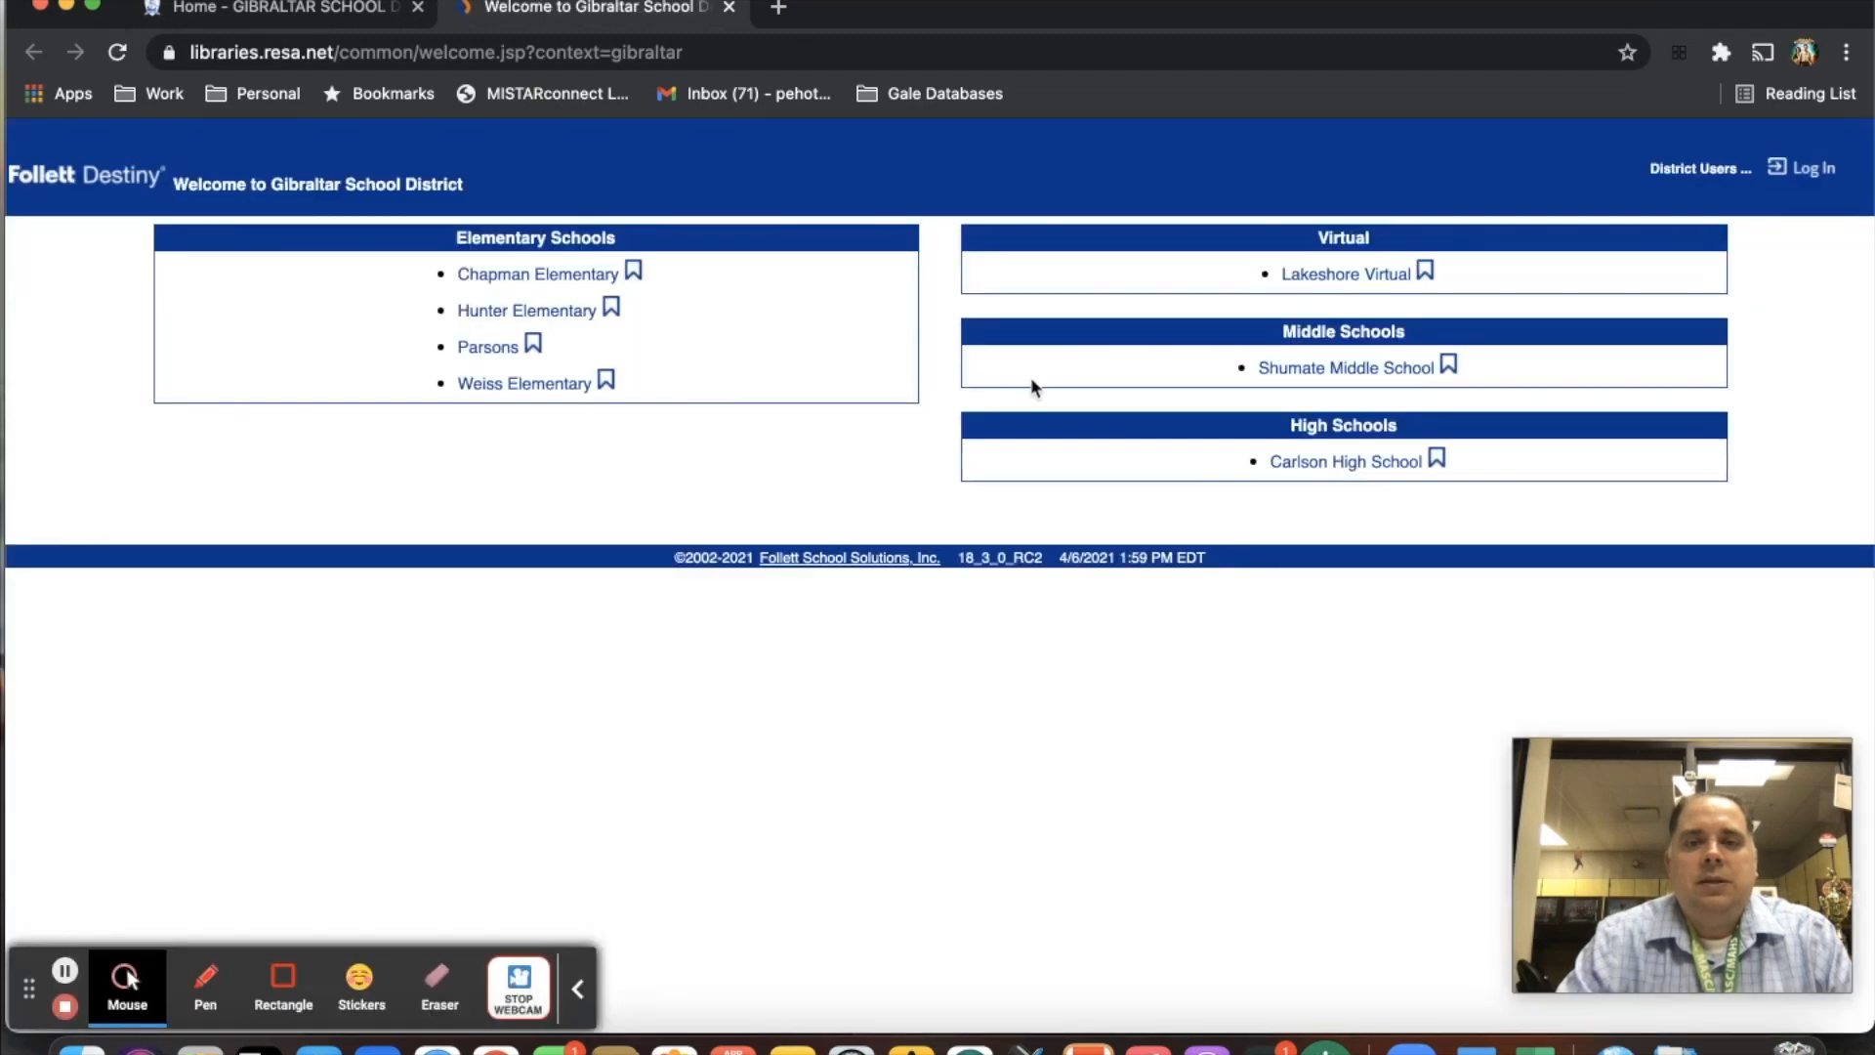
mouse_move(1337, 481)
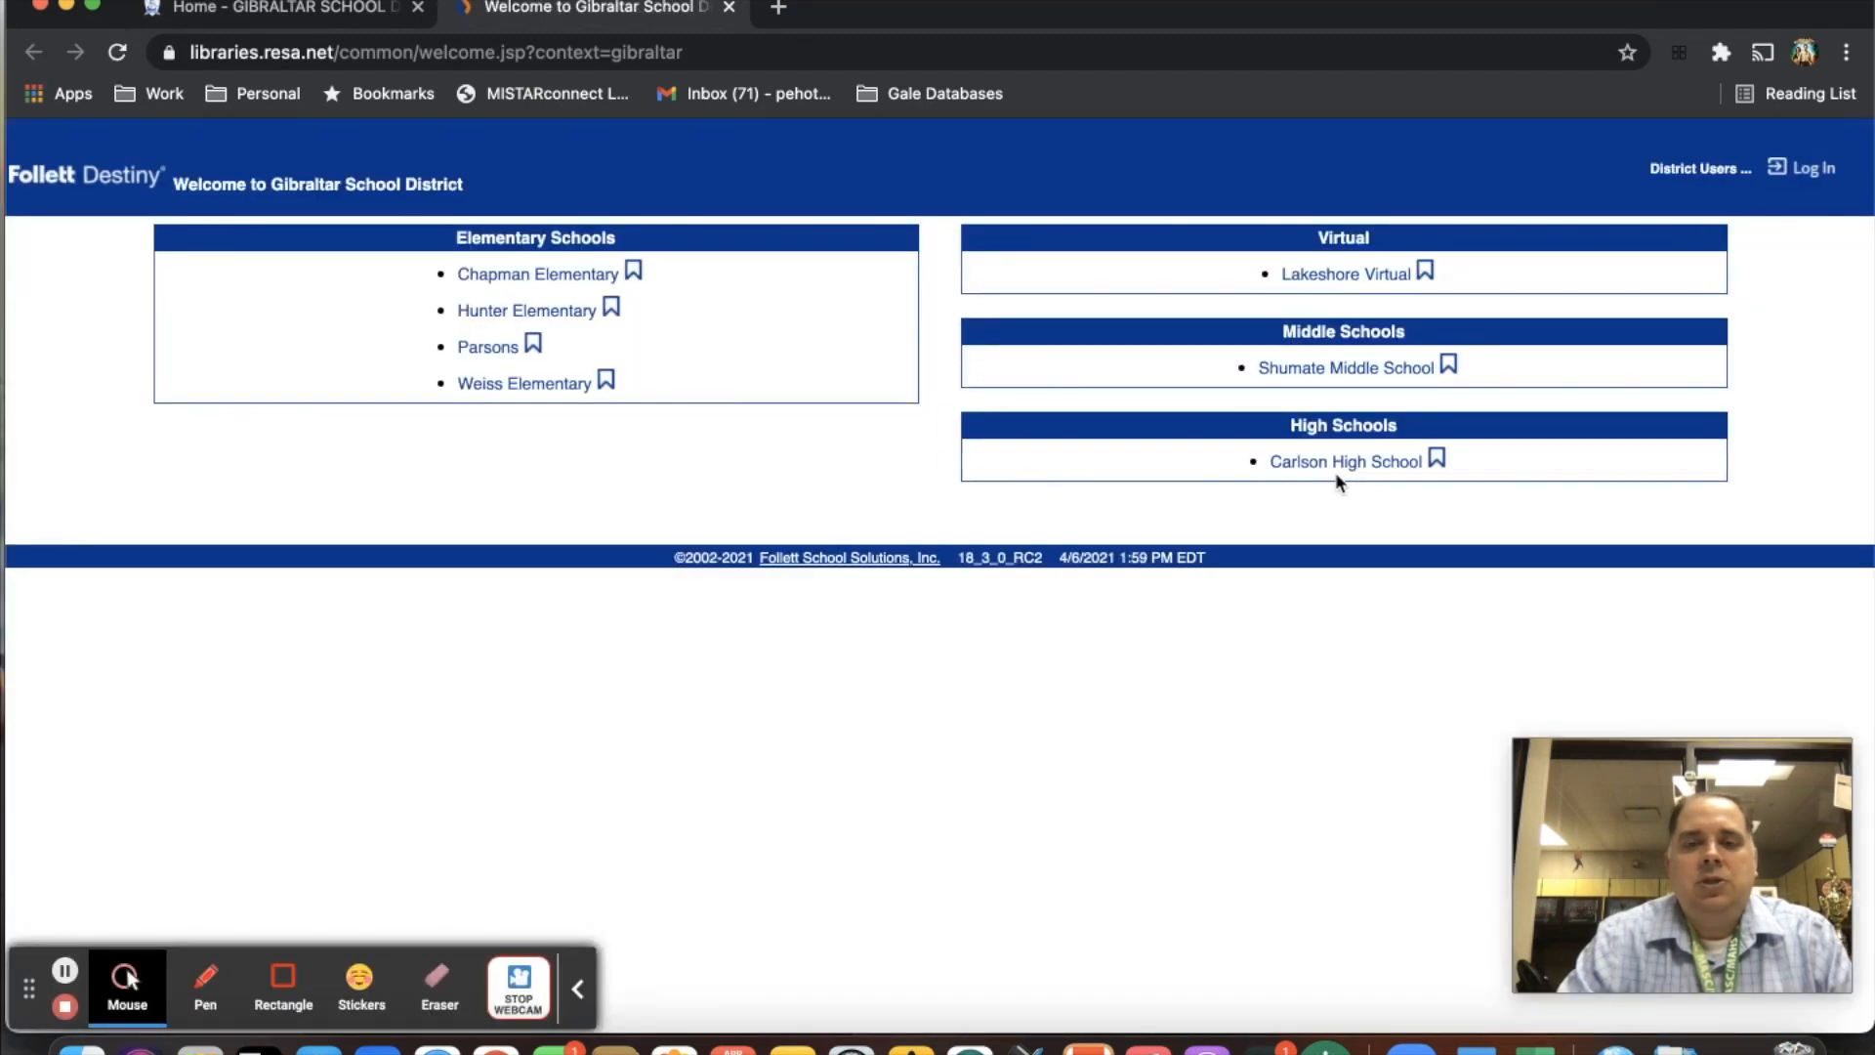
click(1344, 459)
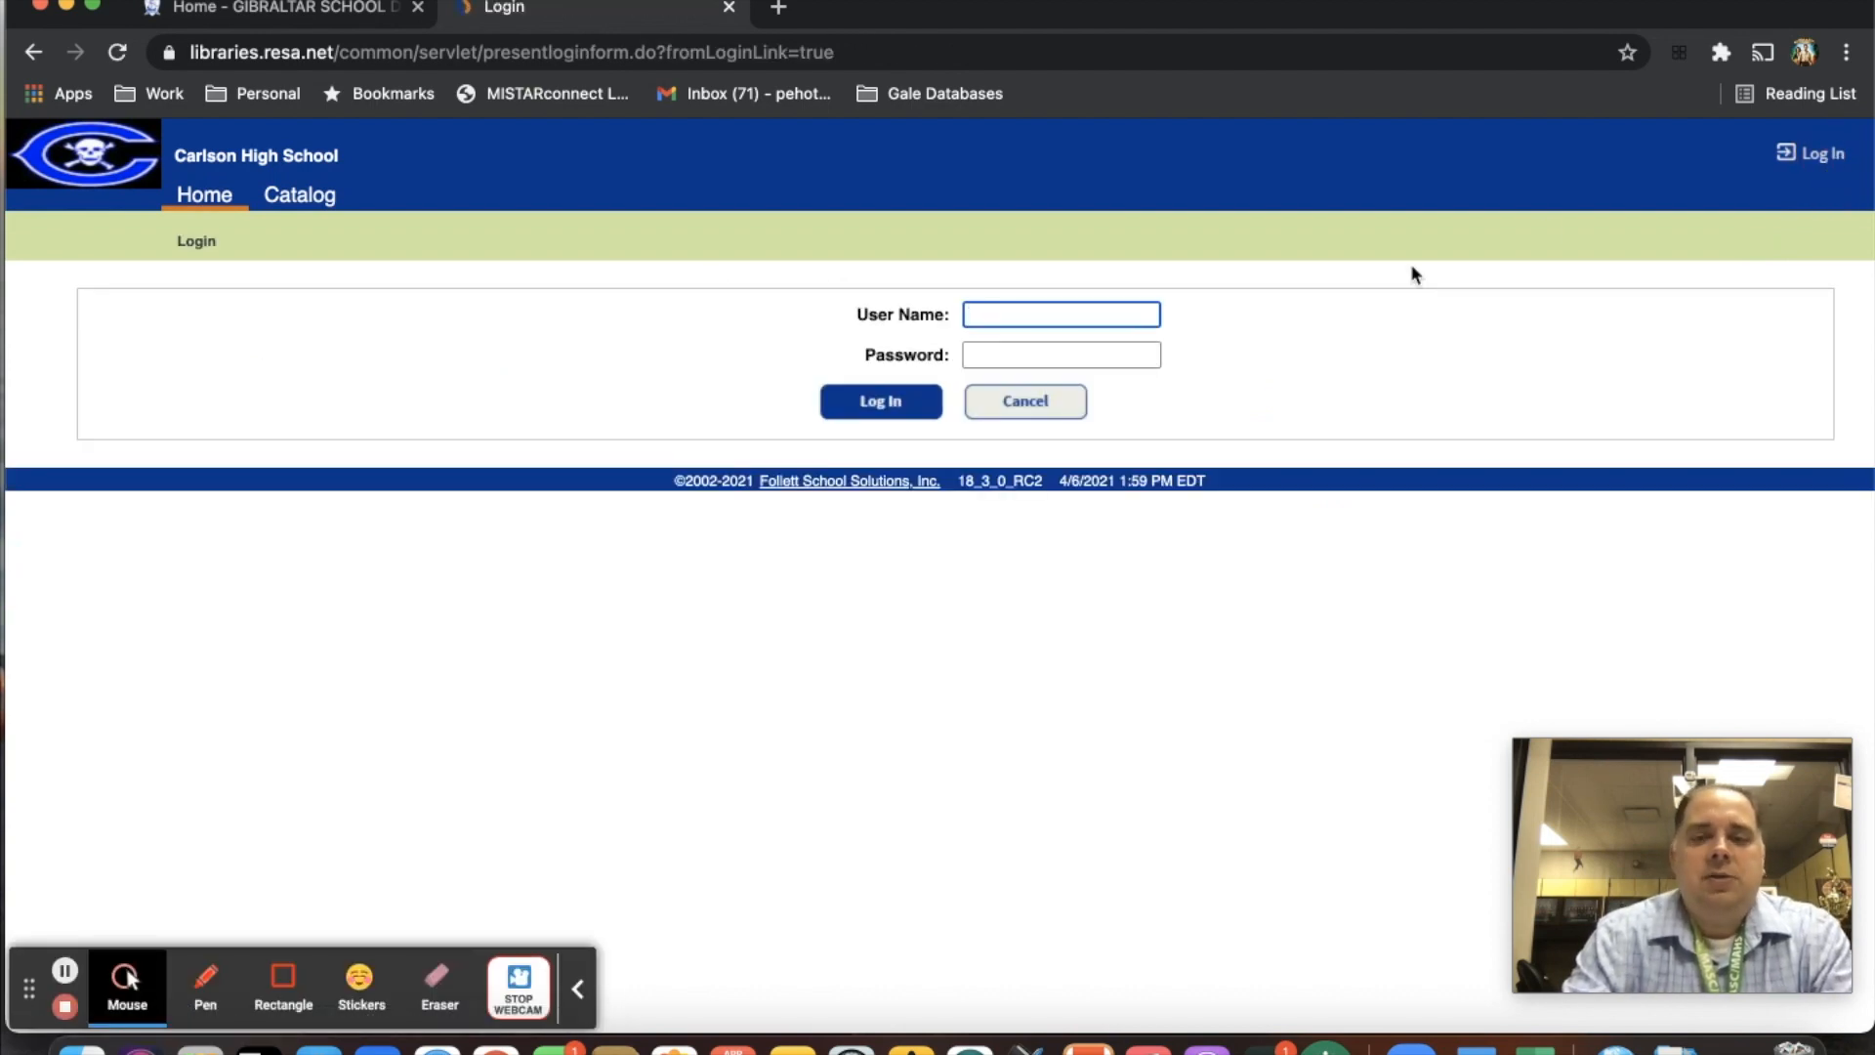
Log in with user name 999999 and the student's password.
text(99999999)
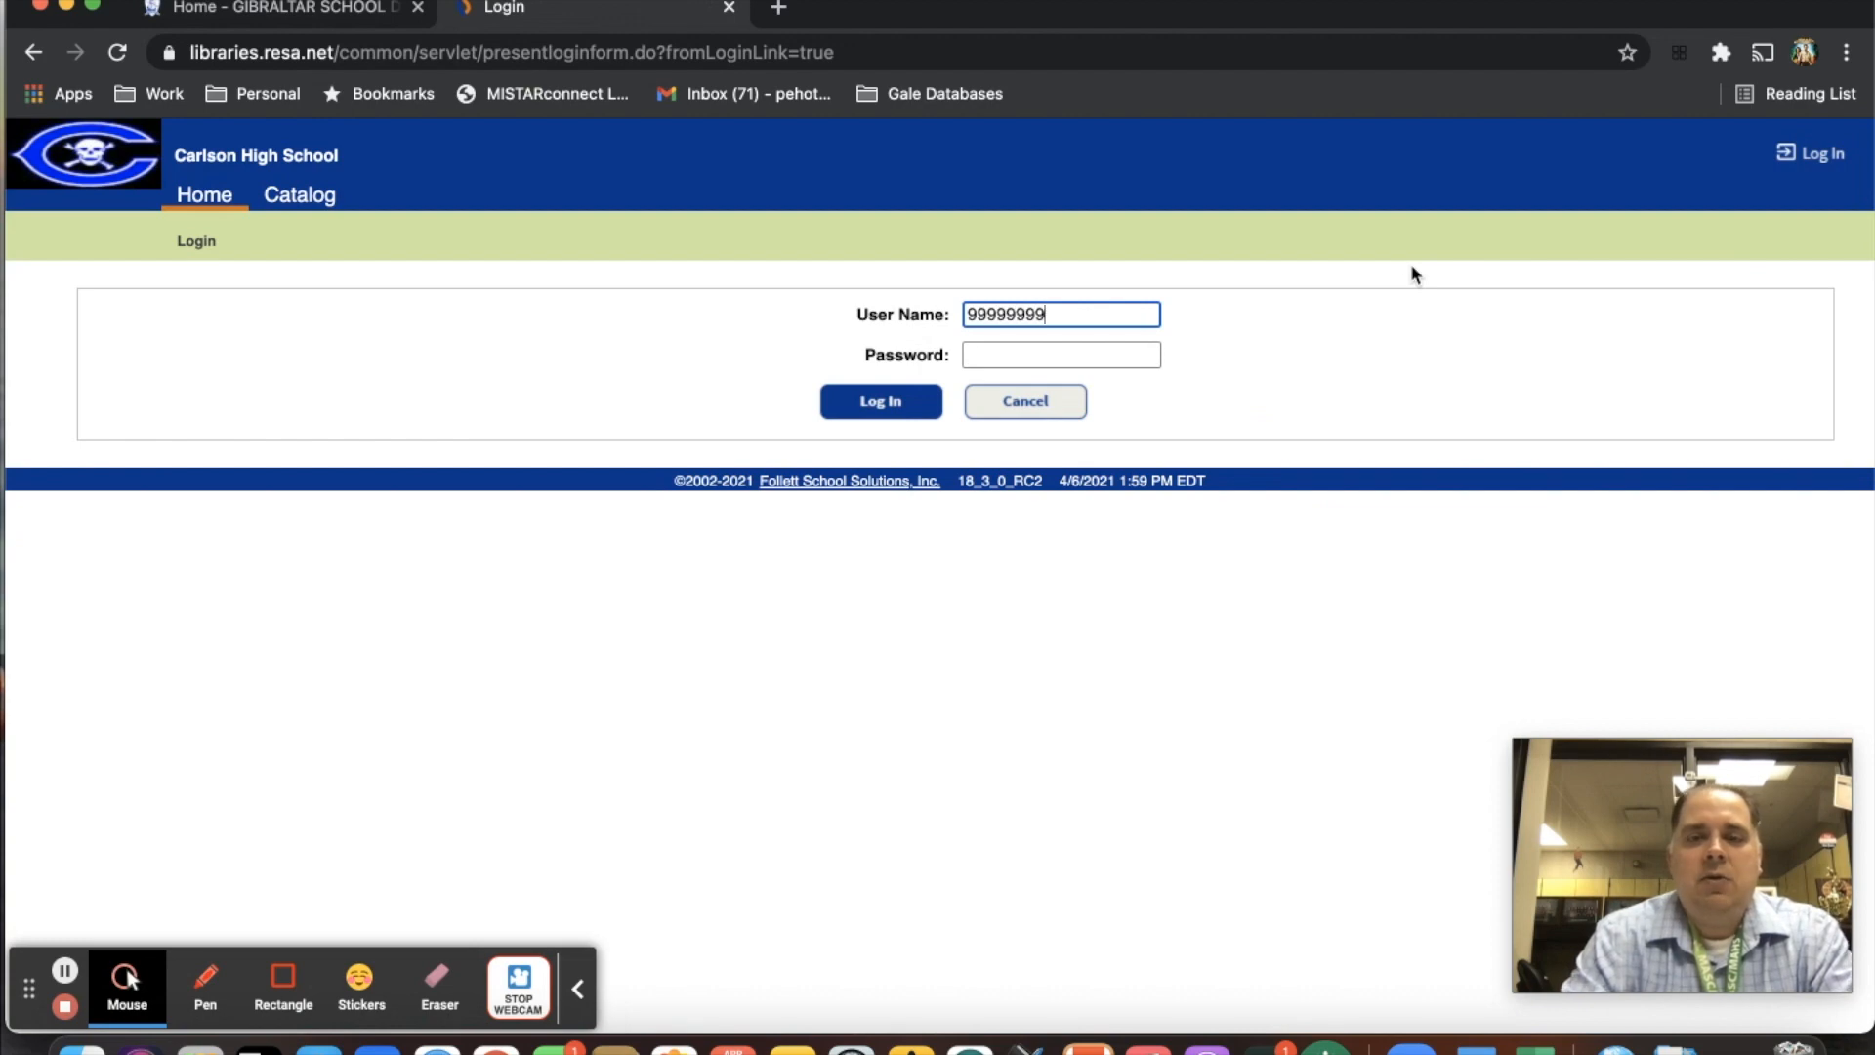
text(•••)
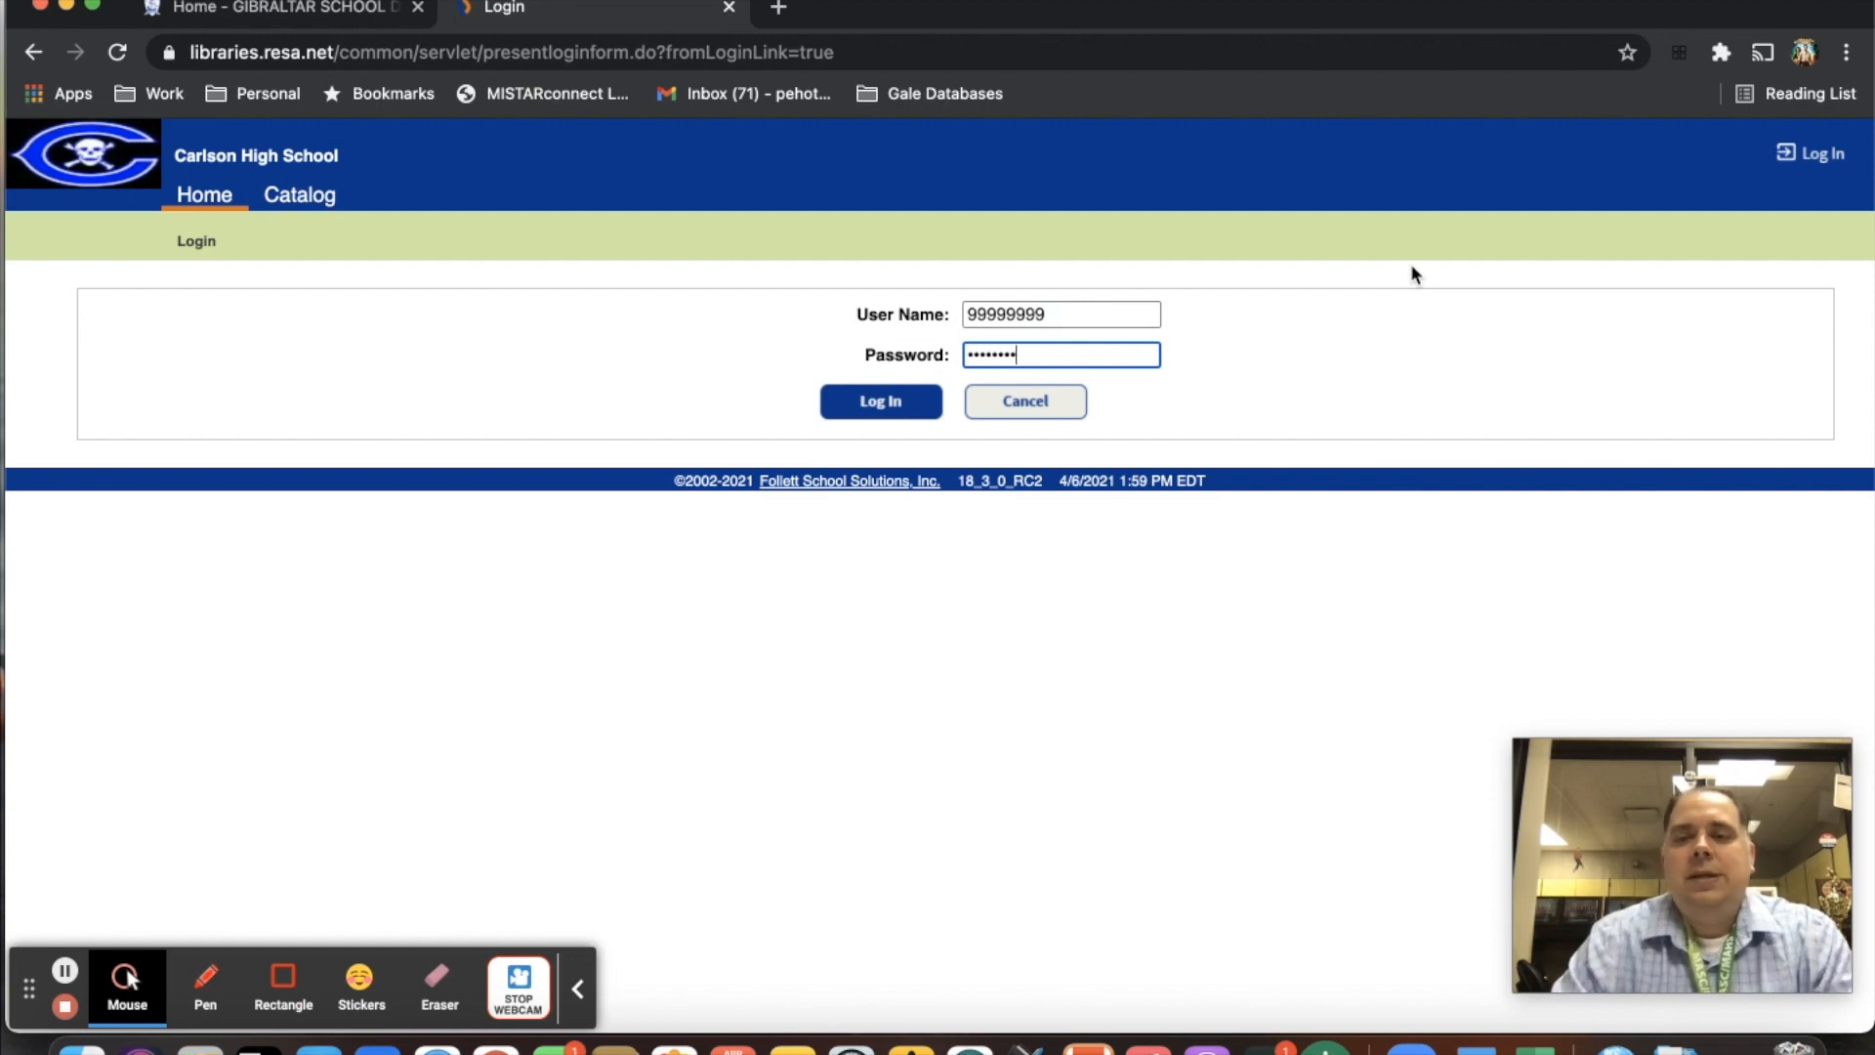
click(879, 401)
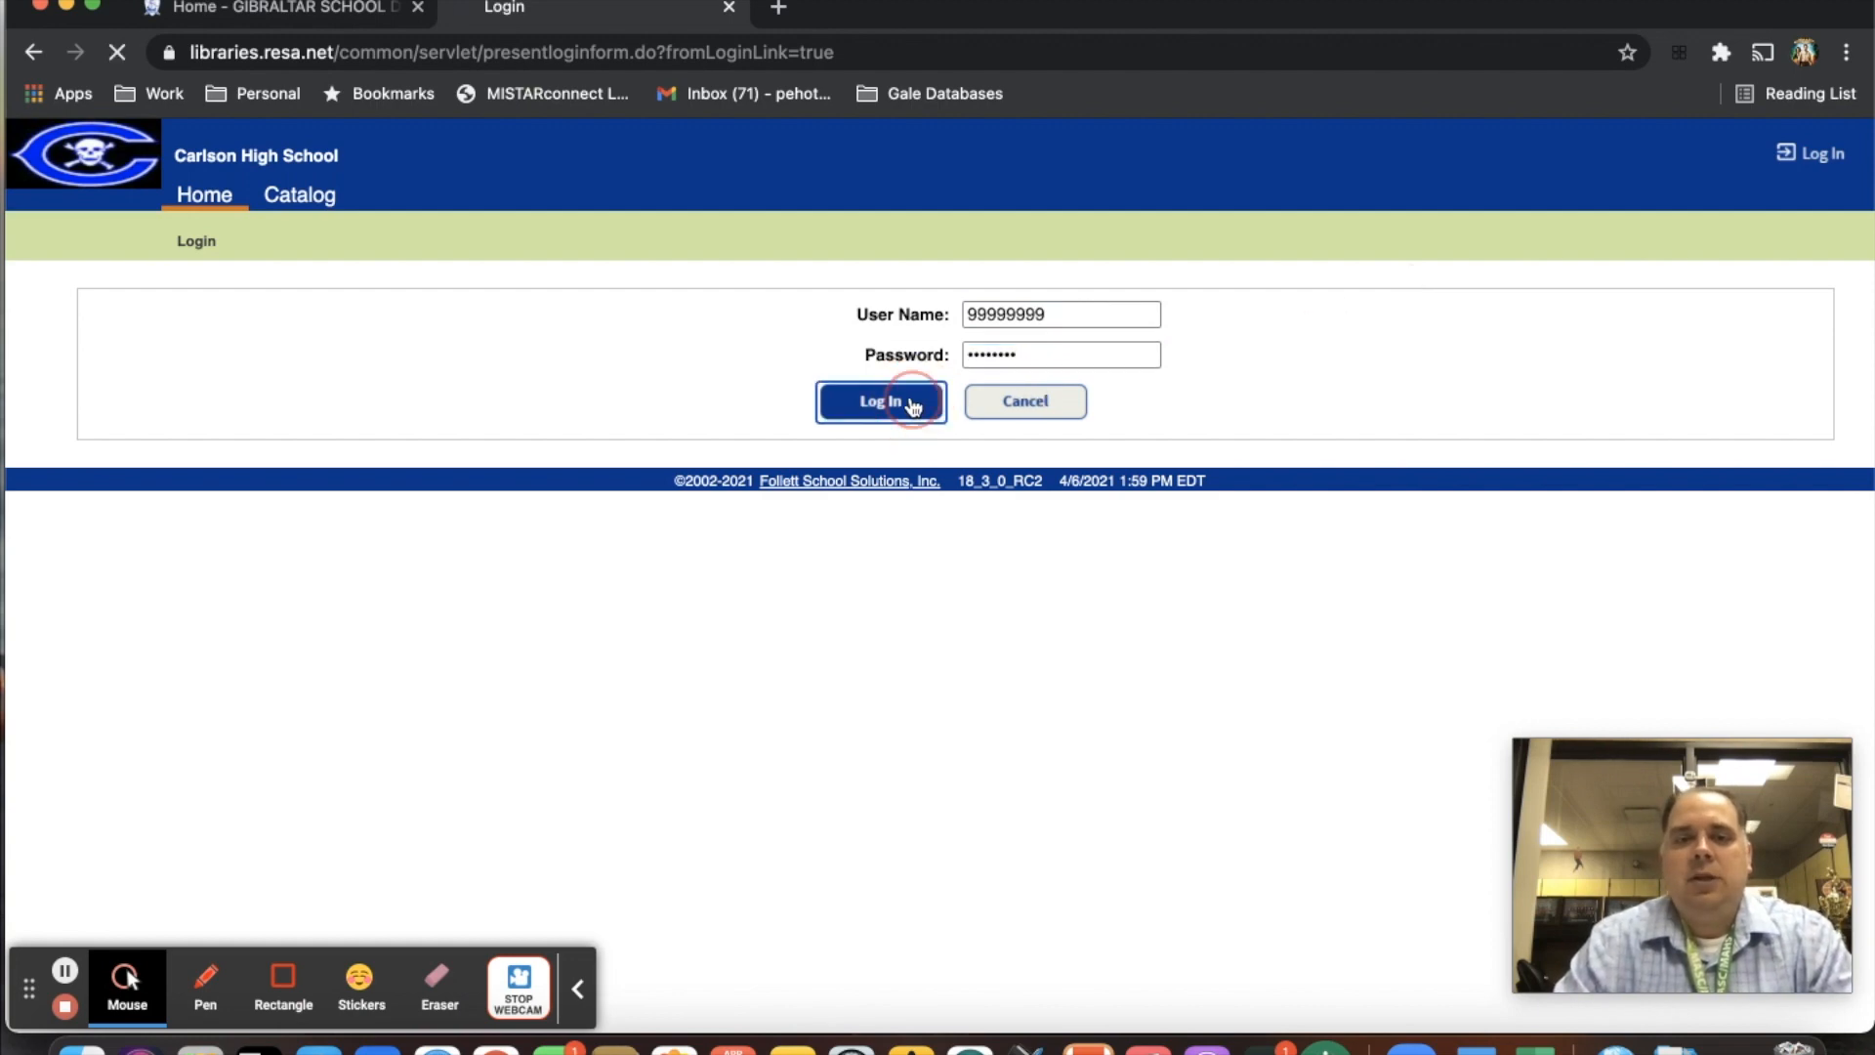
click(879, 401)
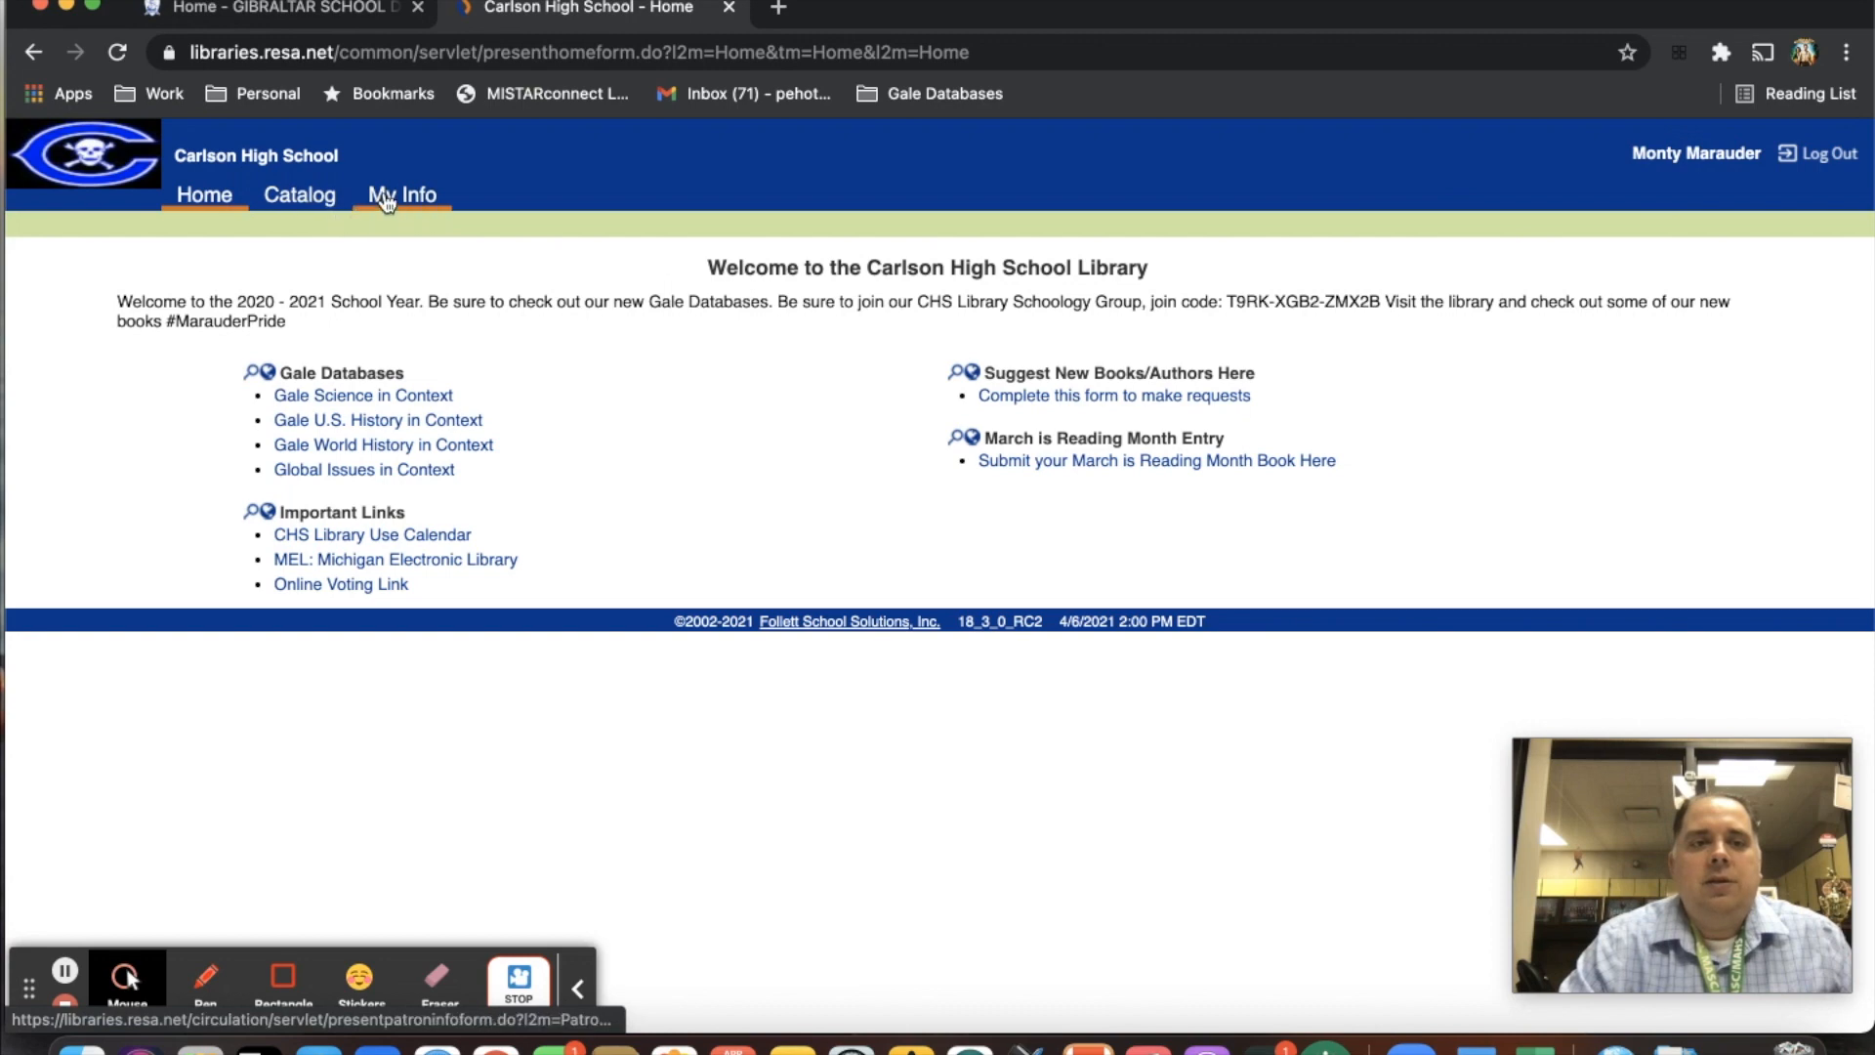
mouse_move(404, 201)
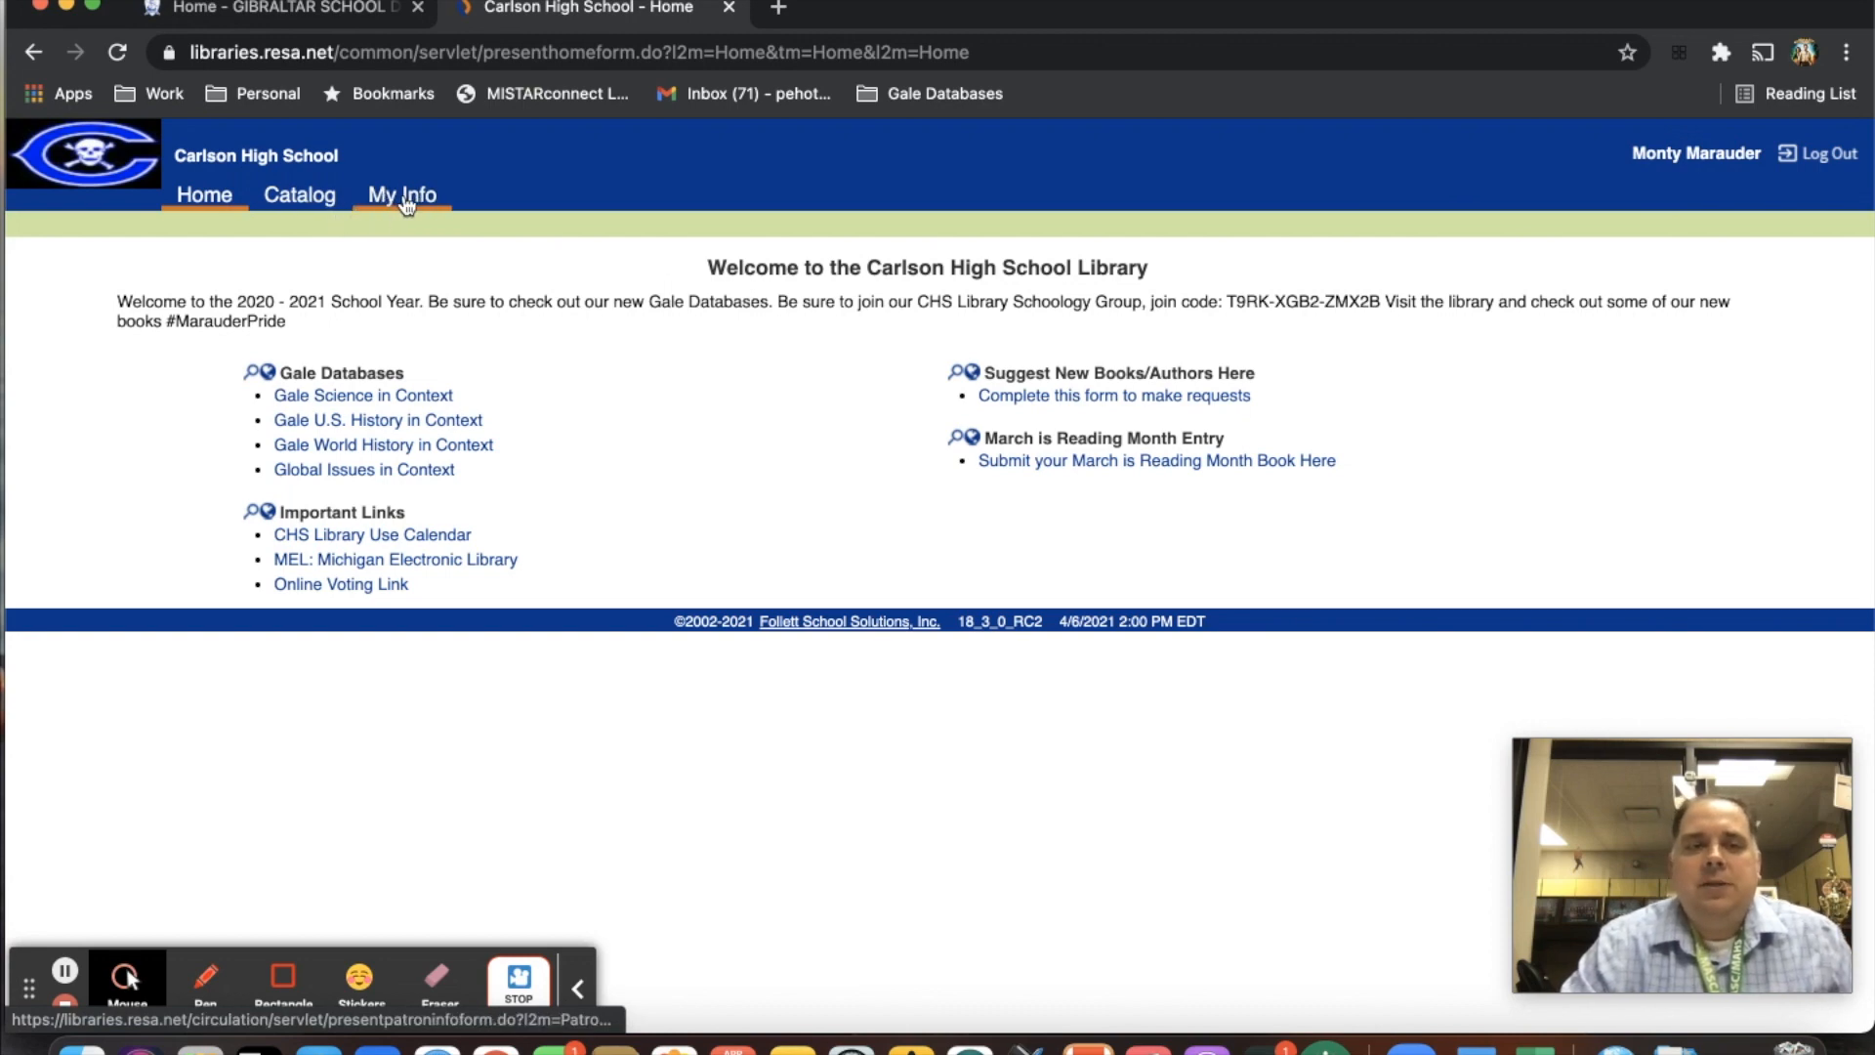
Select My Info from the library home page's top navigation.
click(401, 196)
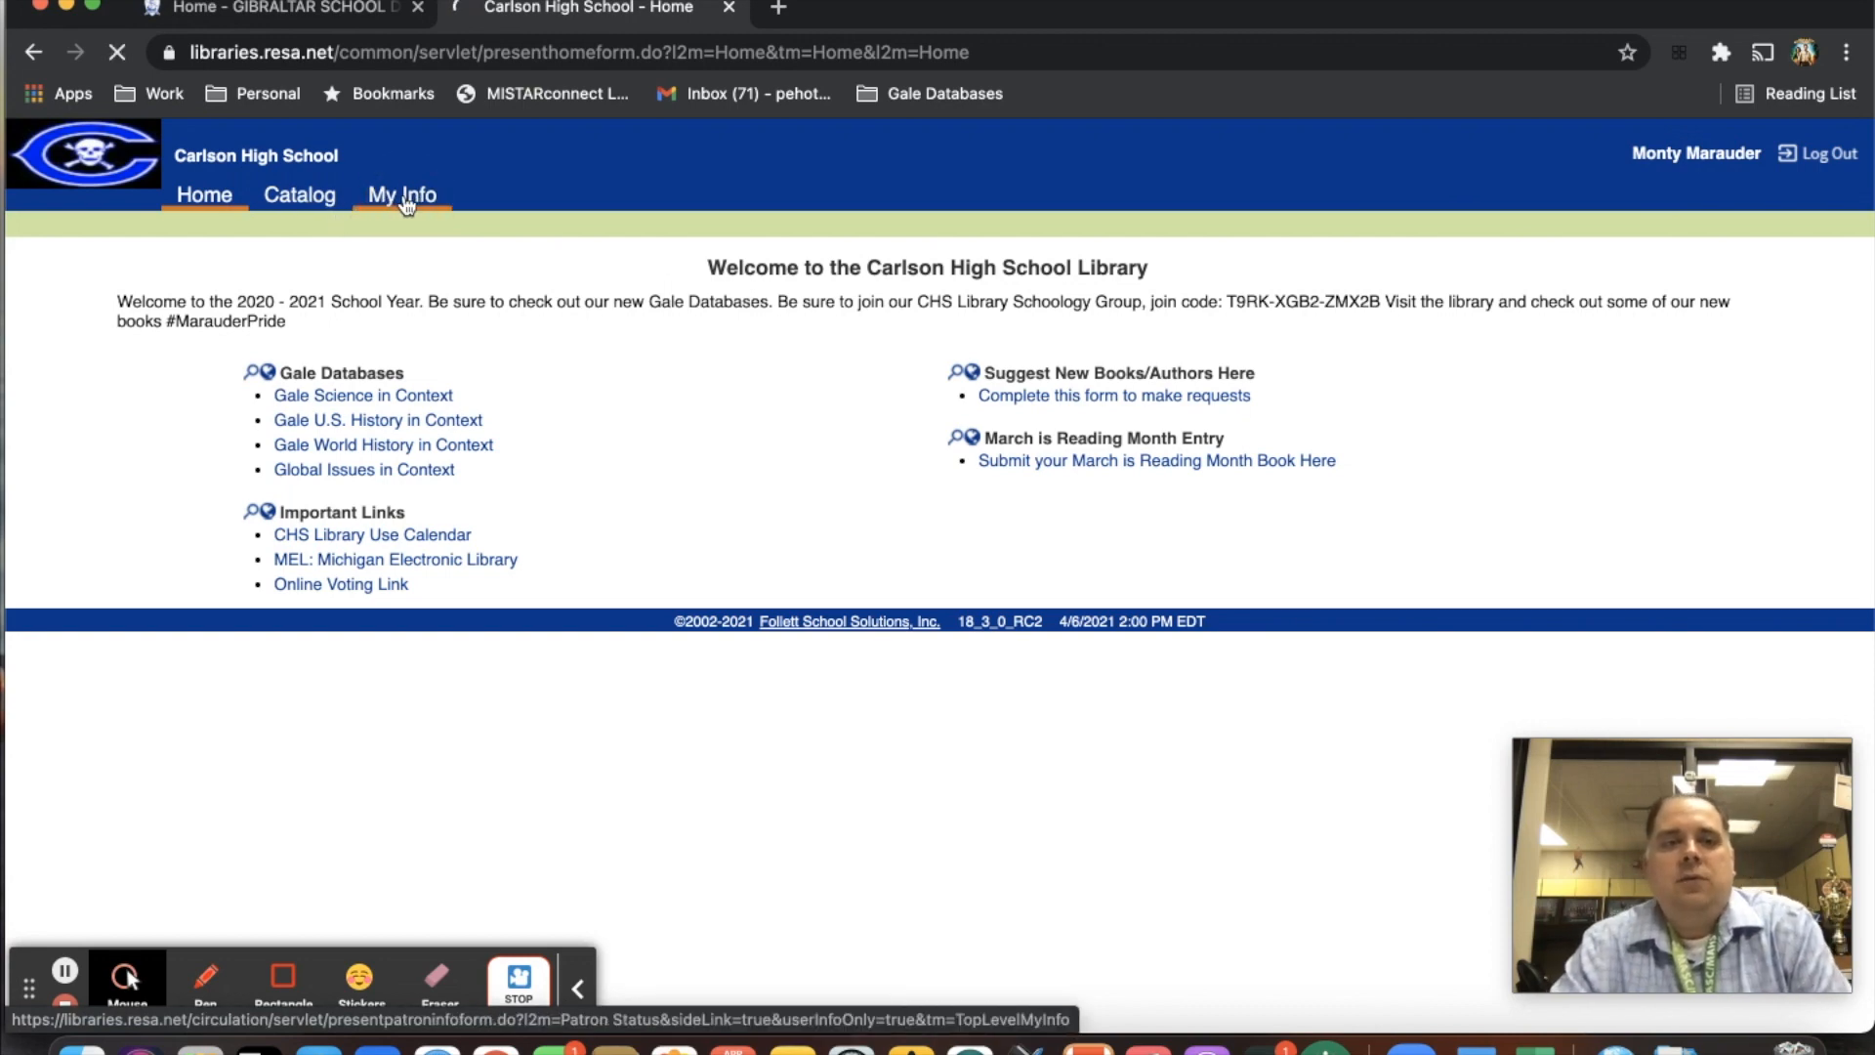
Open My Info's Patron Status to review the three items out with prices and due dates.
click(401, 195)
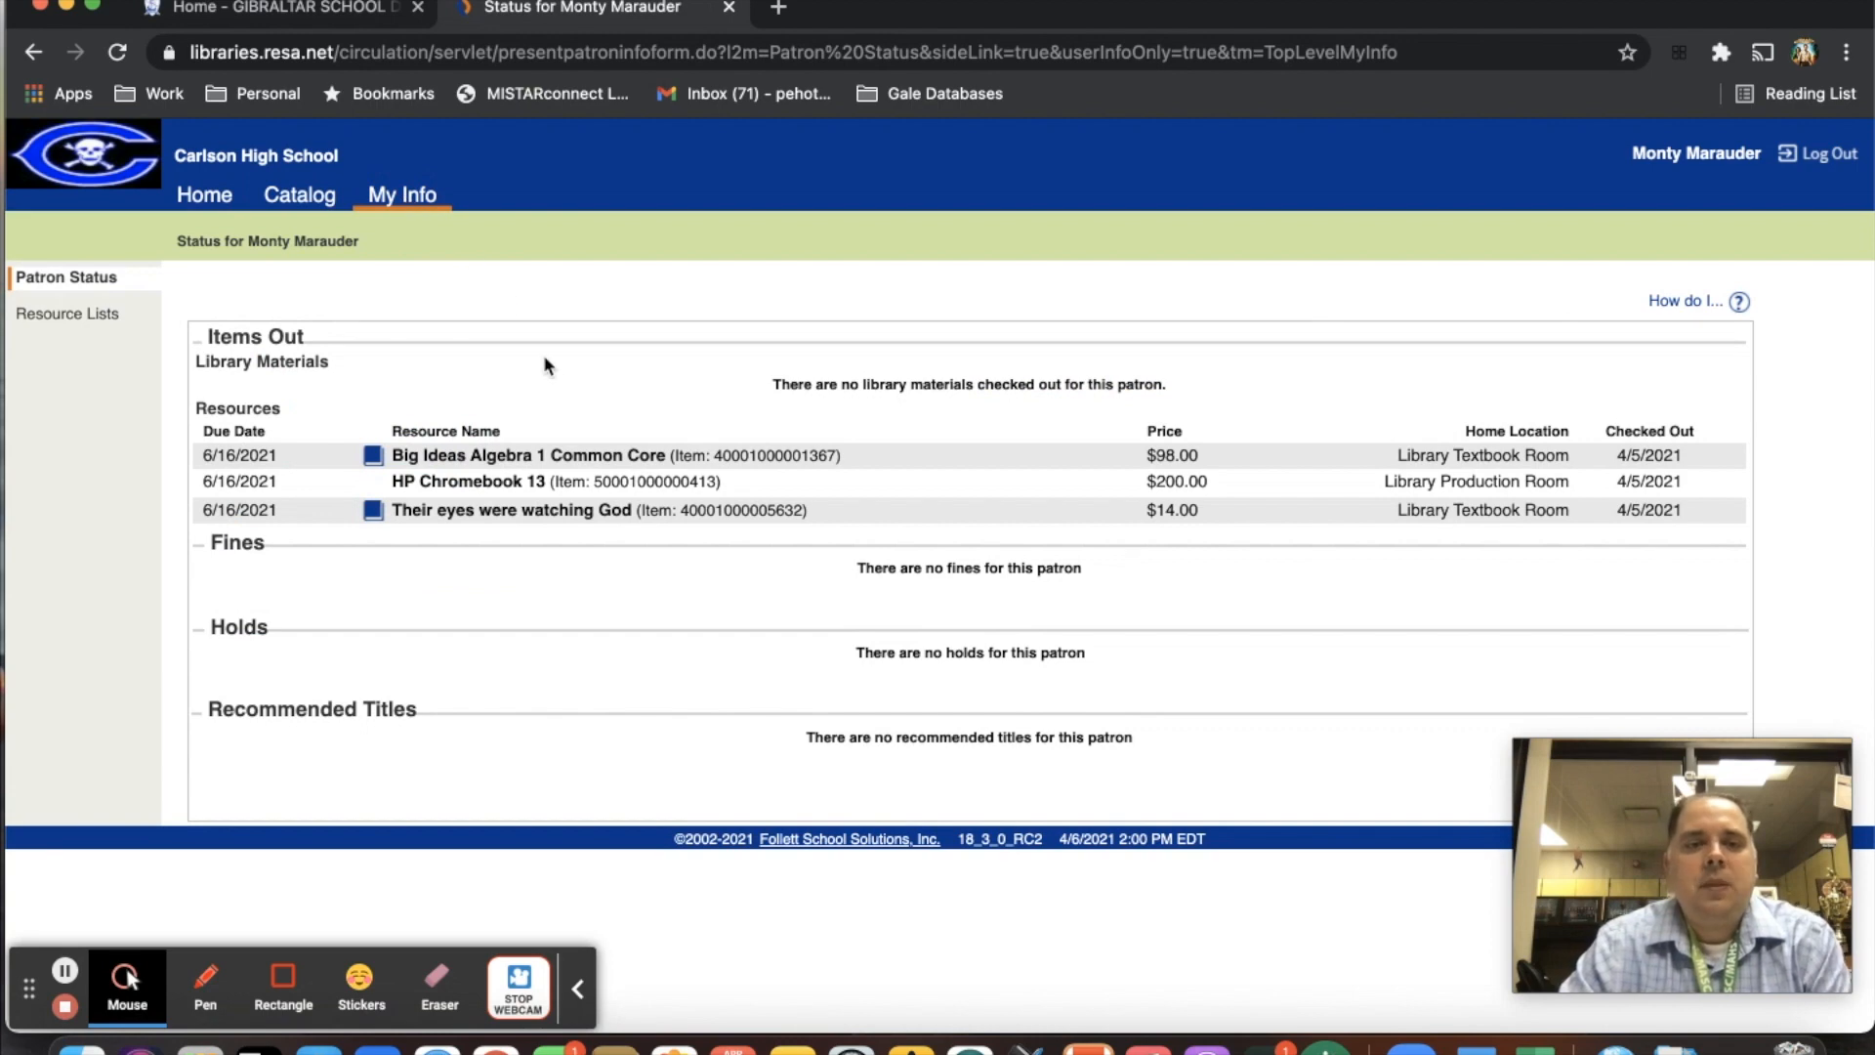
mouse_move(324, 341)
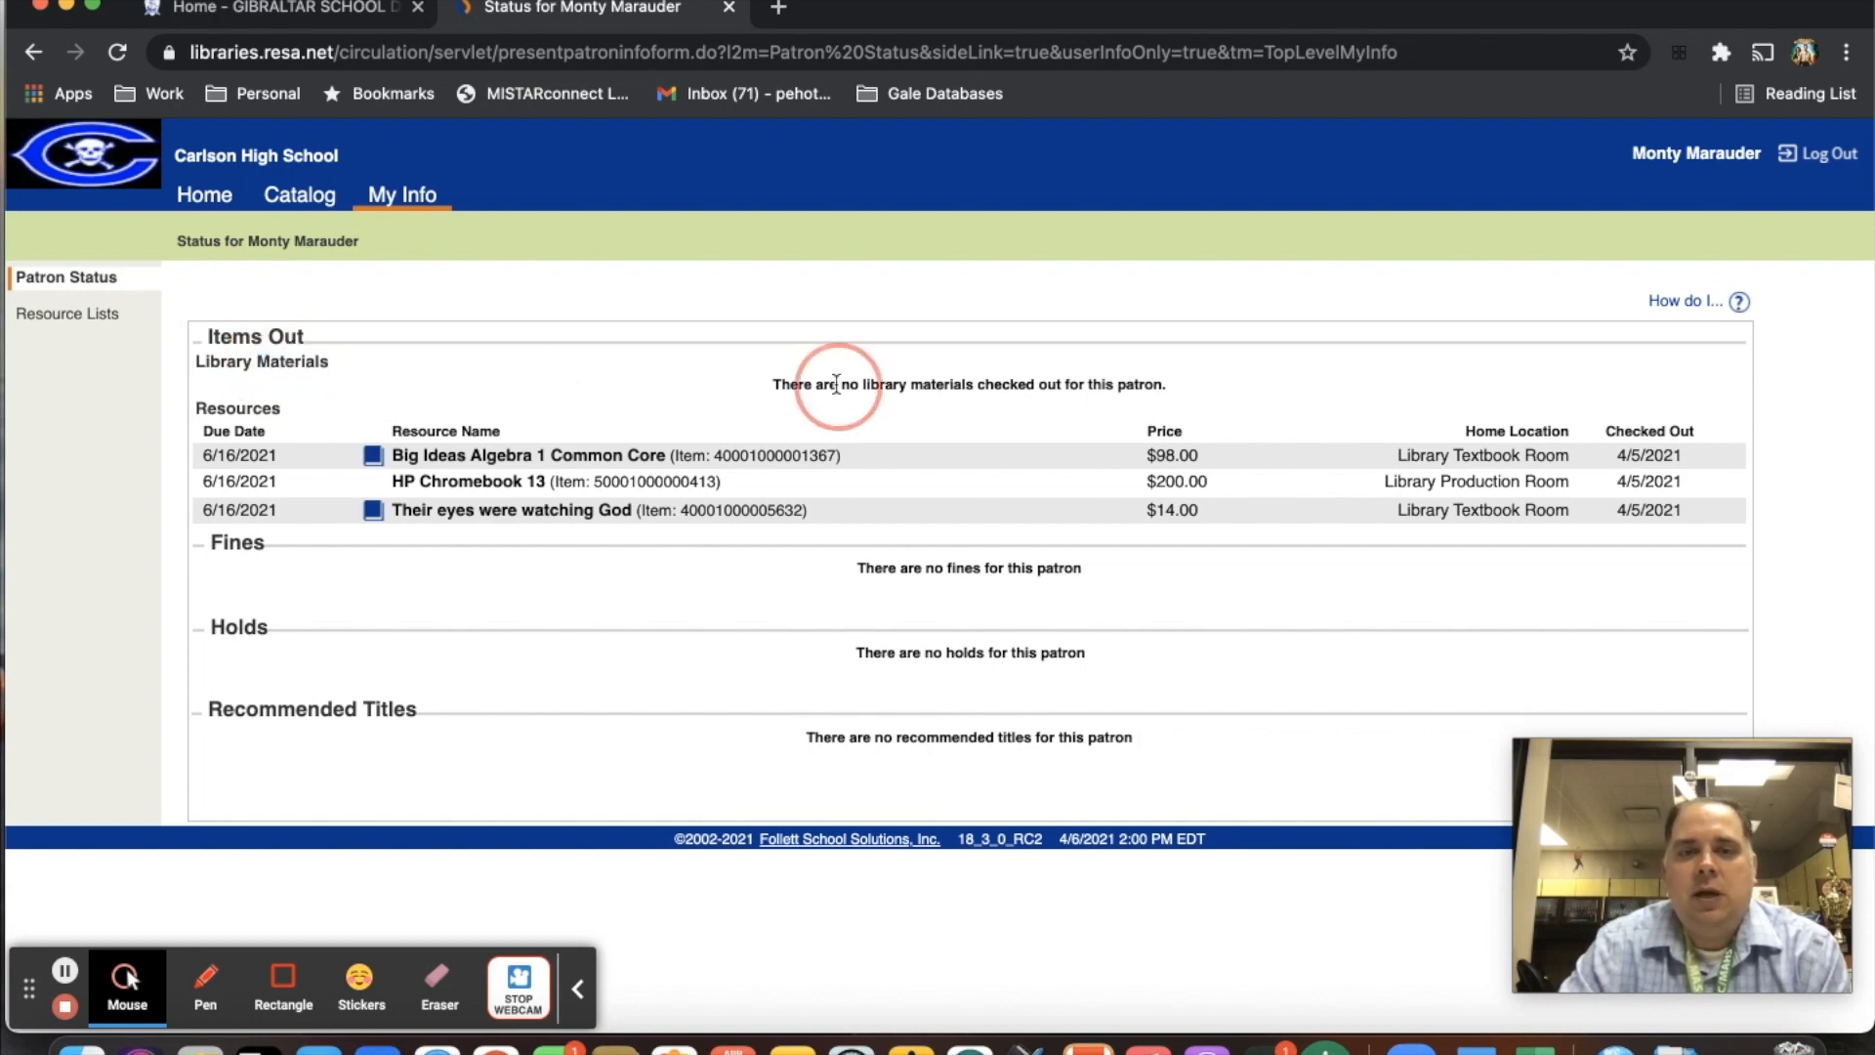
mouse_move(637, 345)
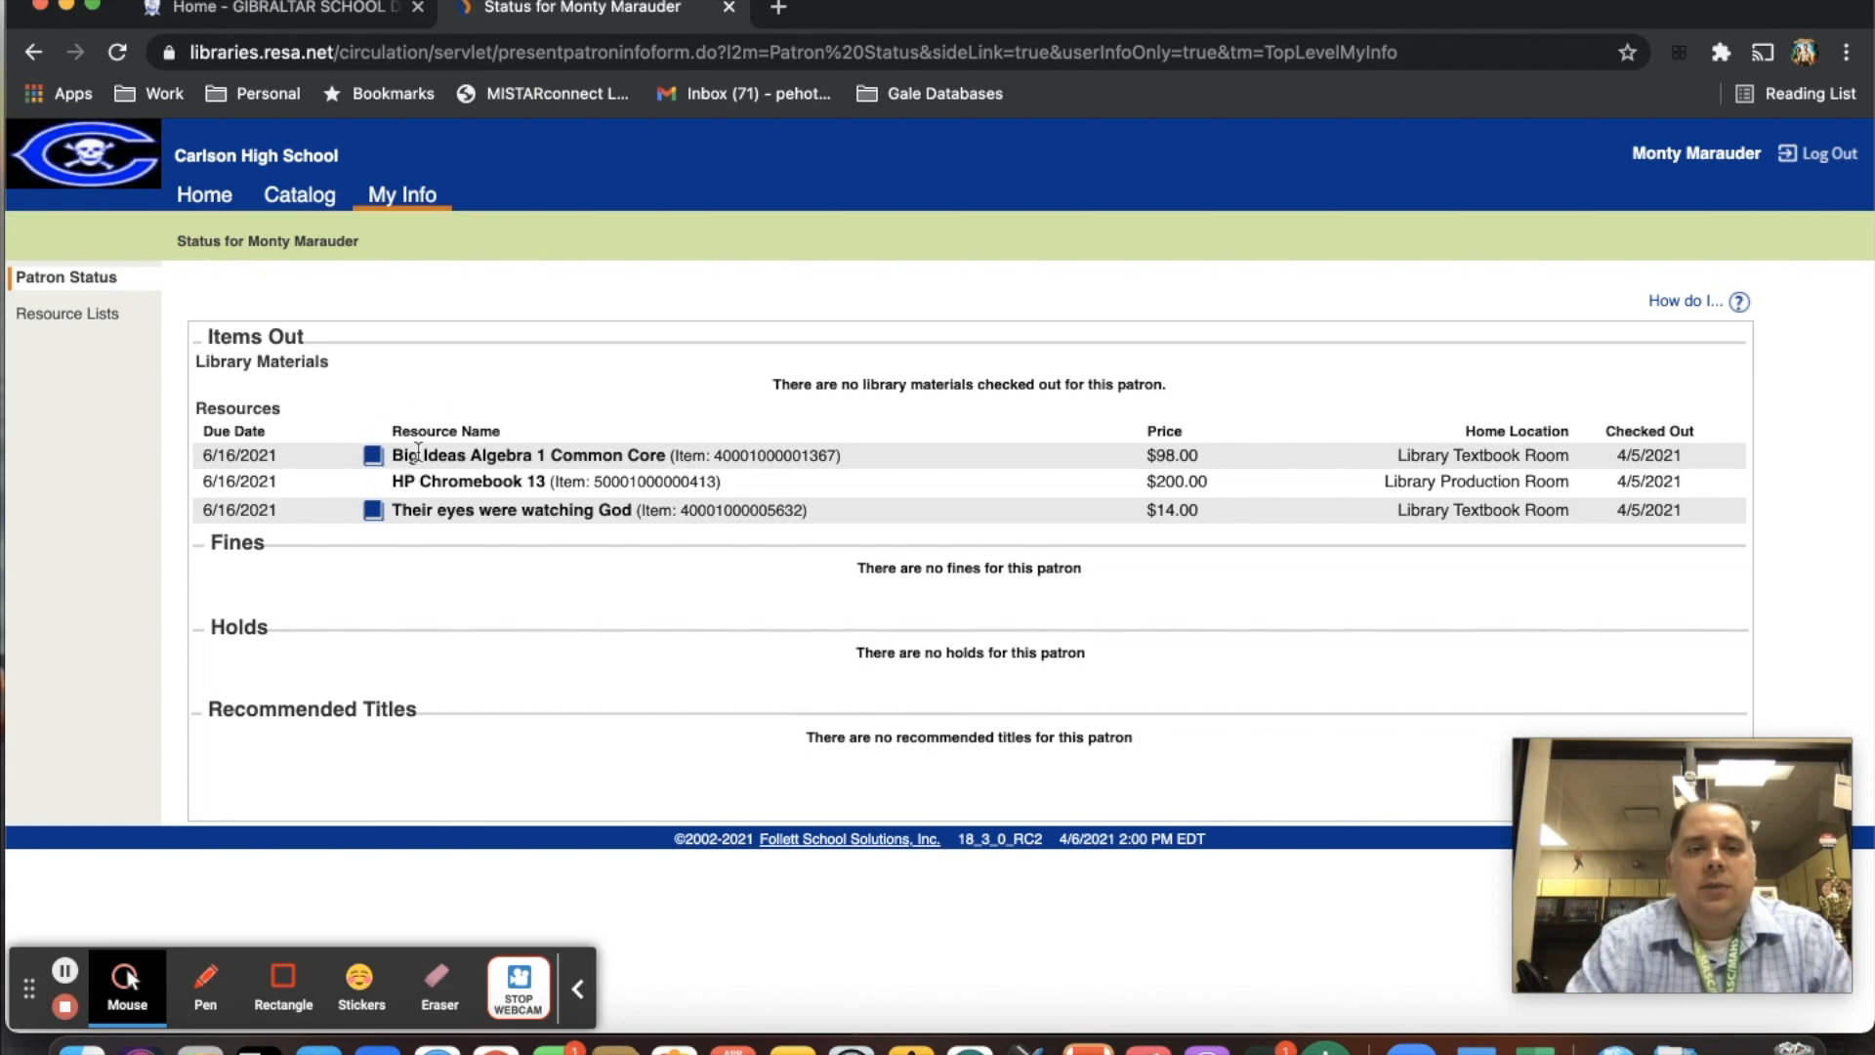
mouse_move(1154, 460)
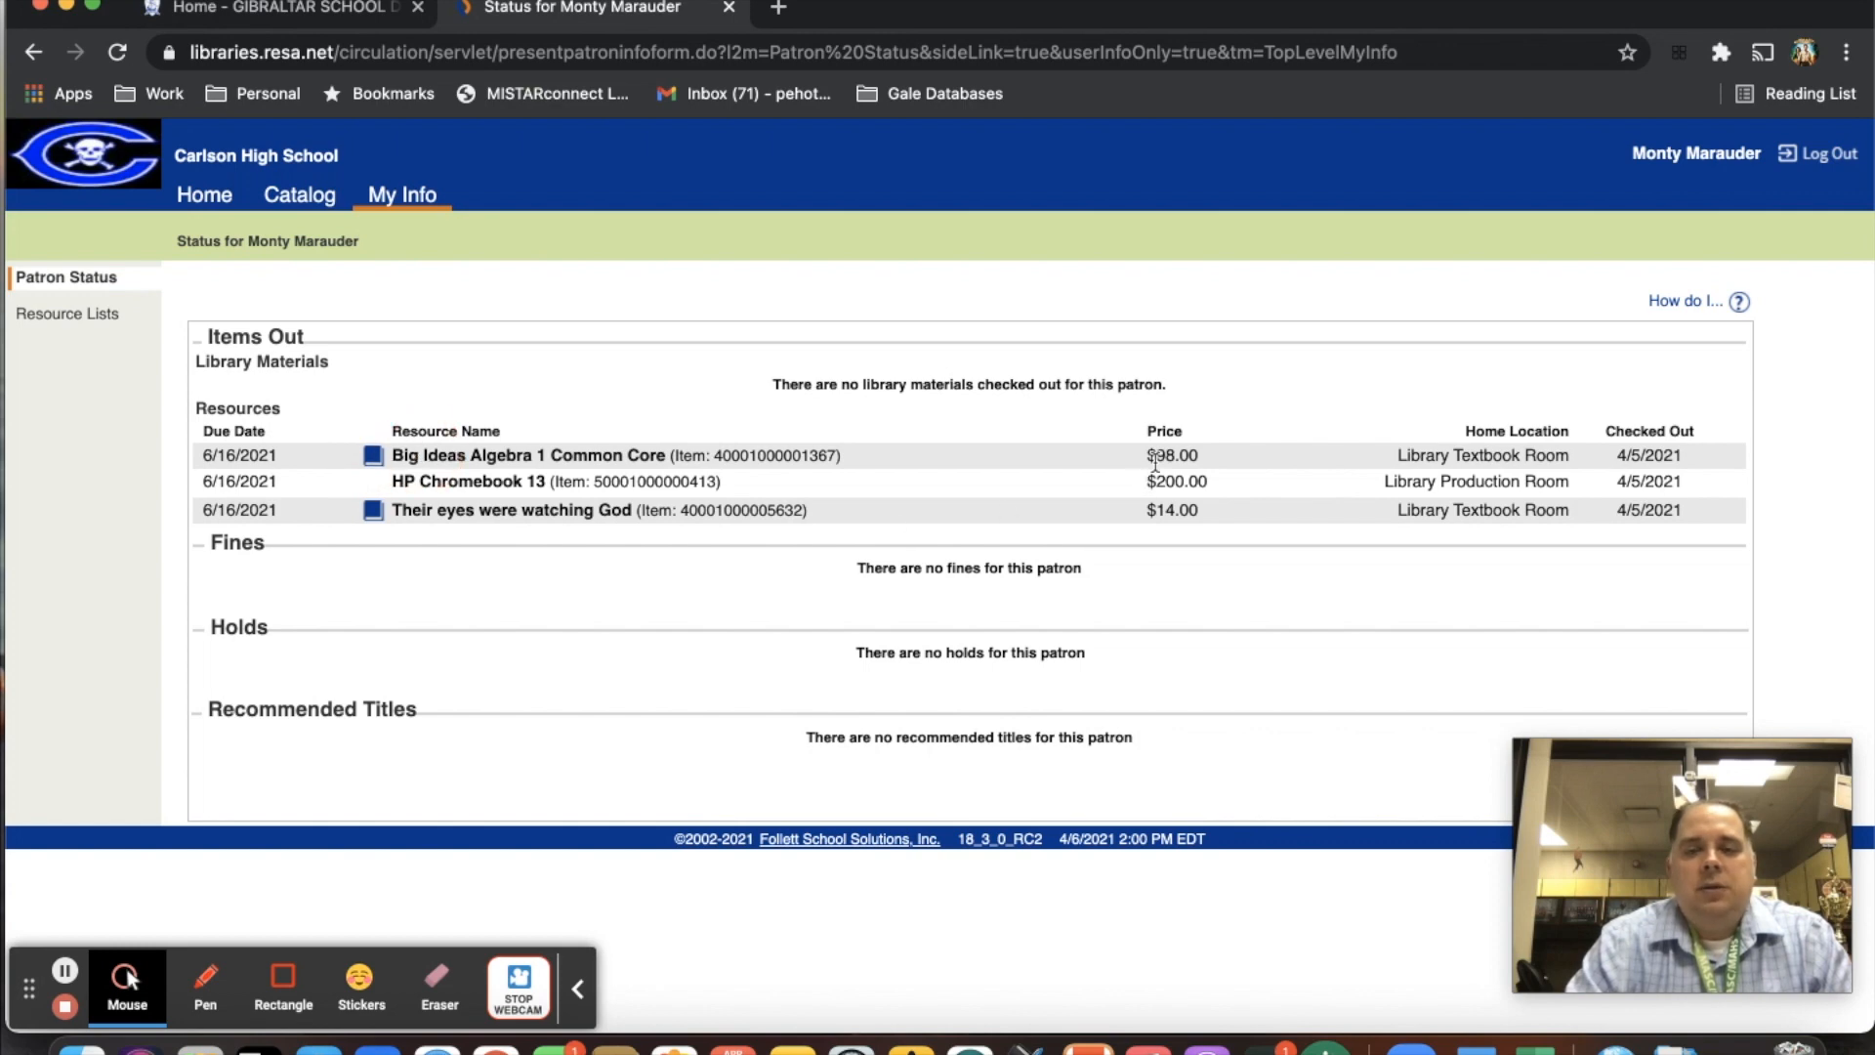
mouse_move(1491, 460)
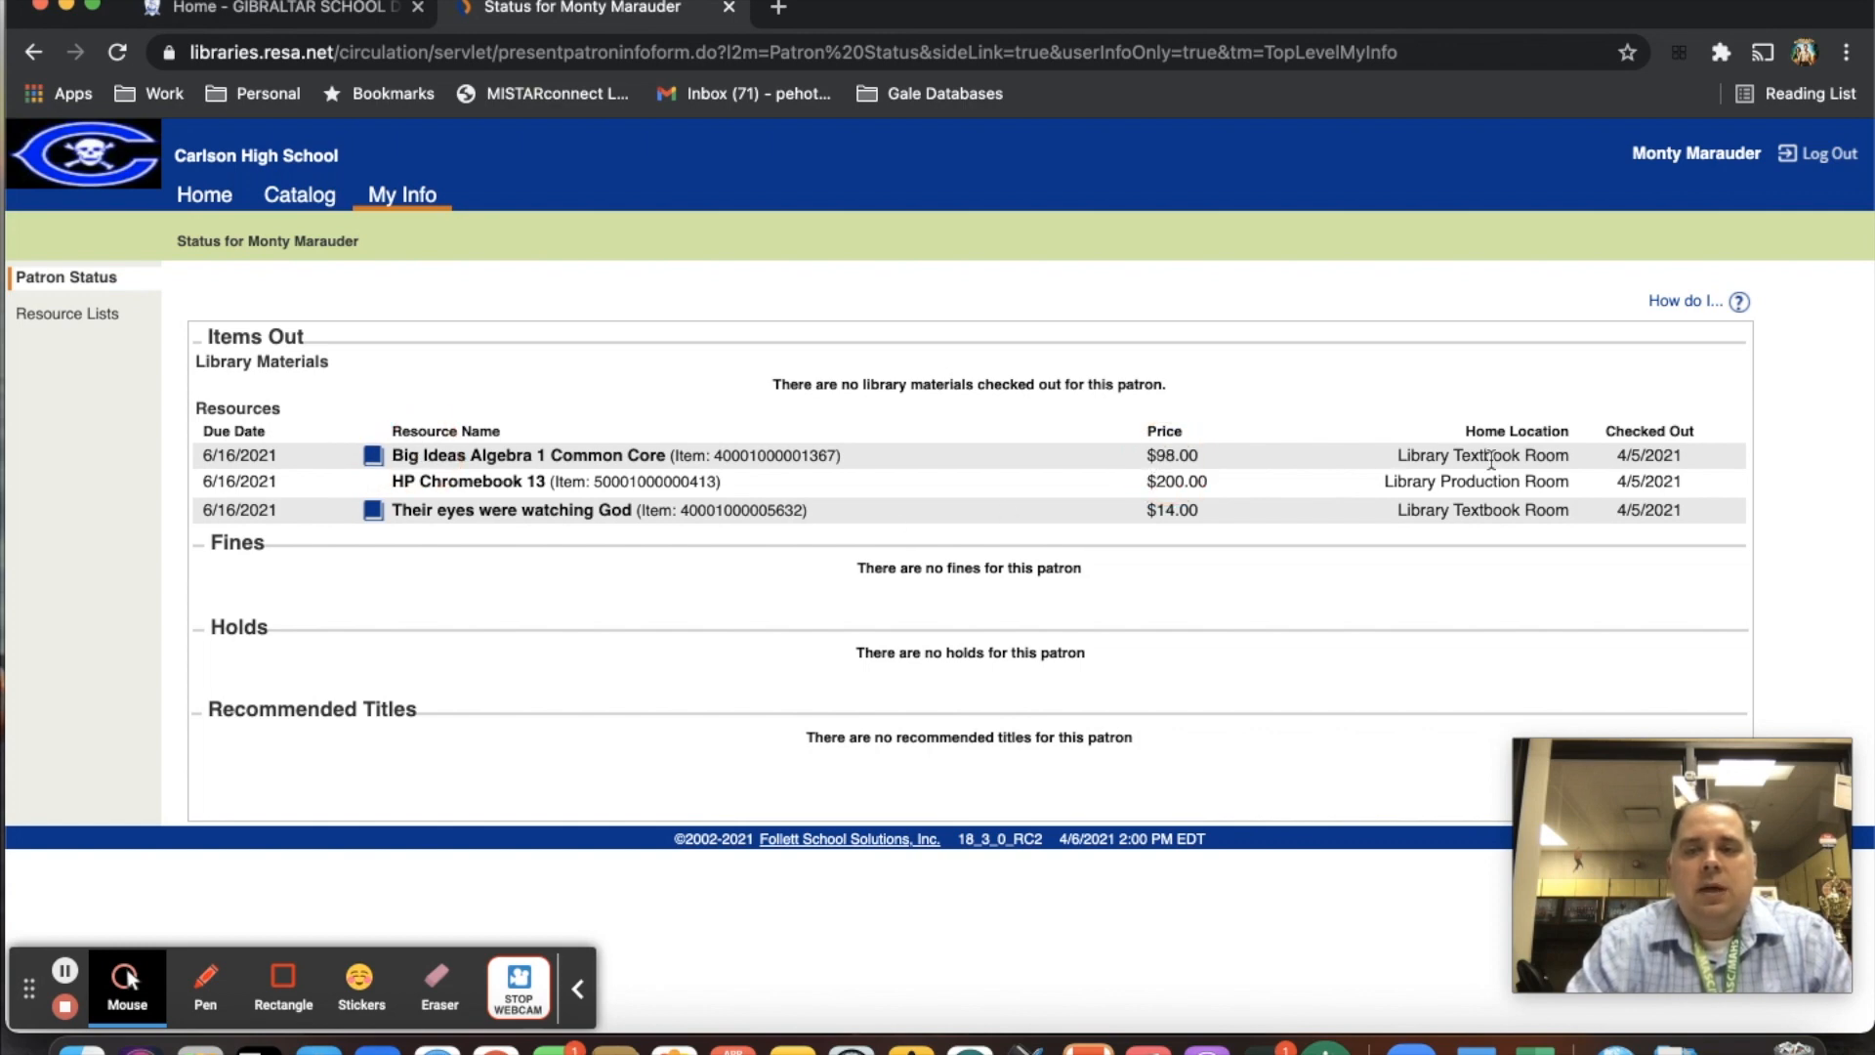
mouse_move(1010, 414)
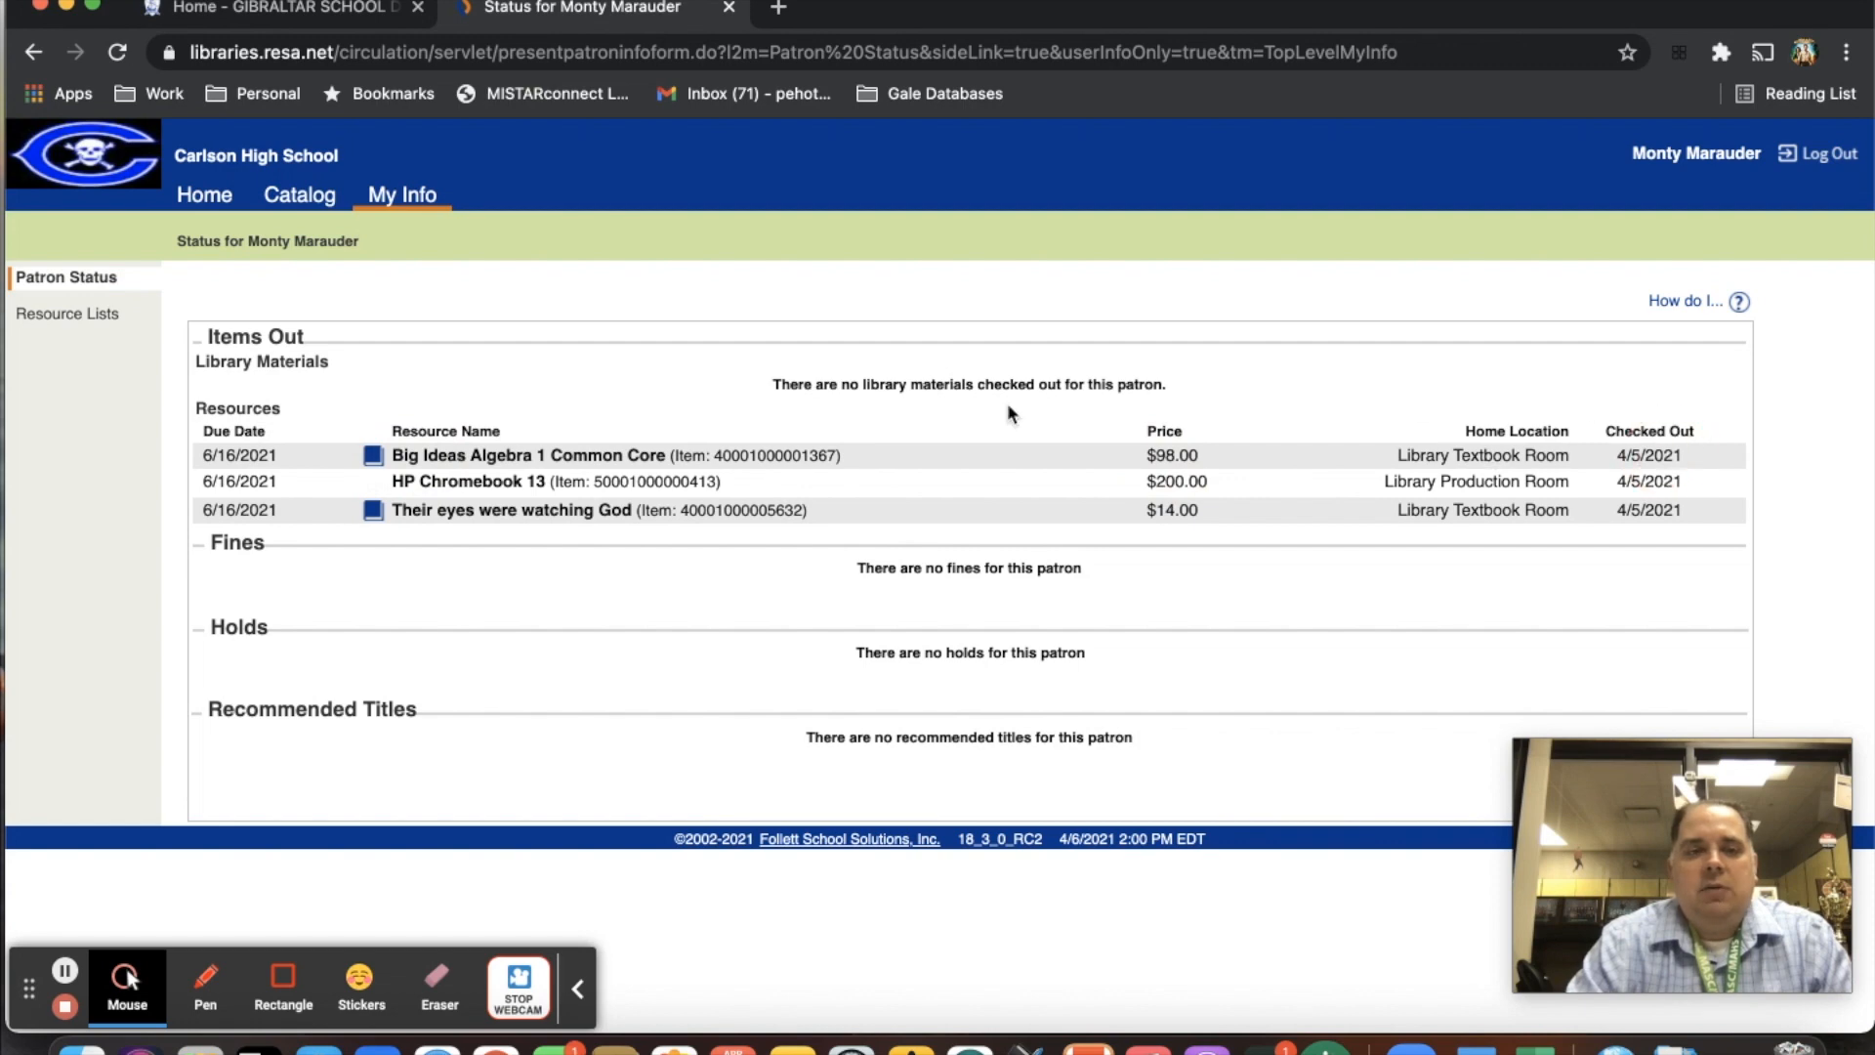
mouse_move(261, 499)
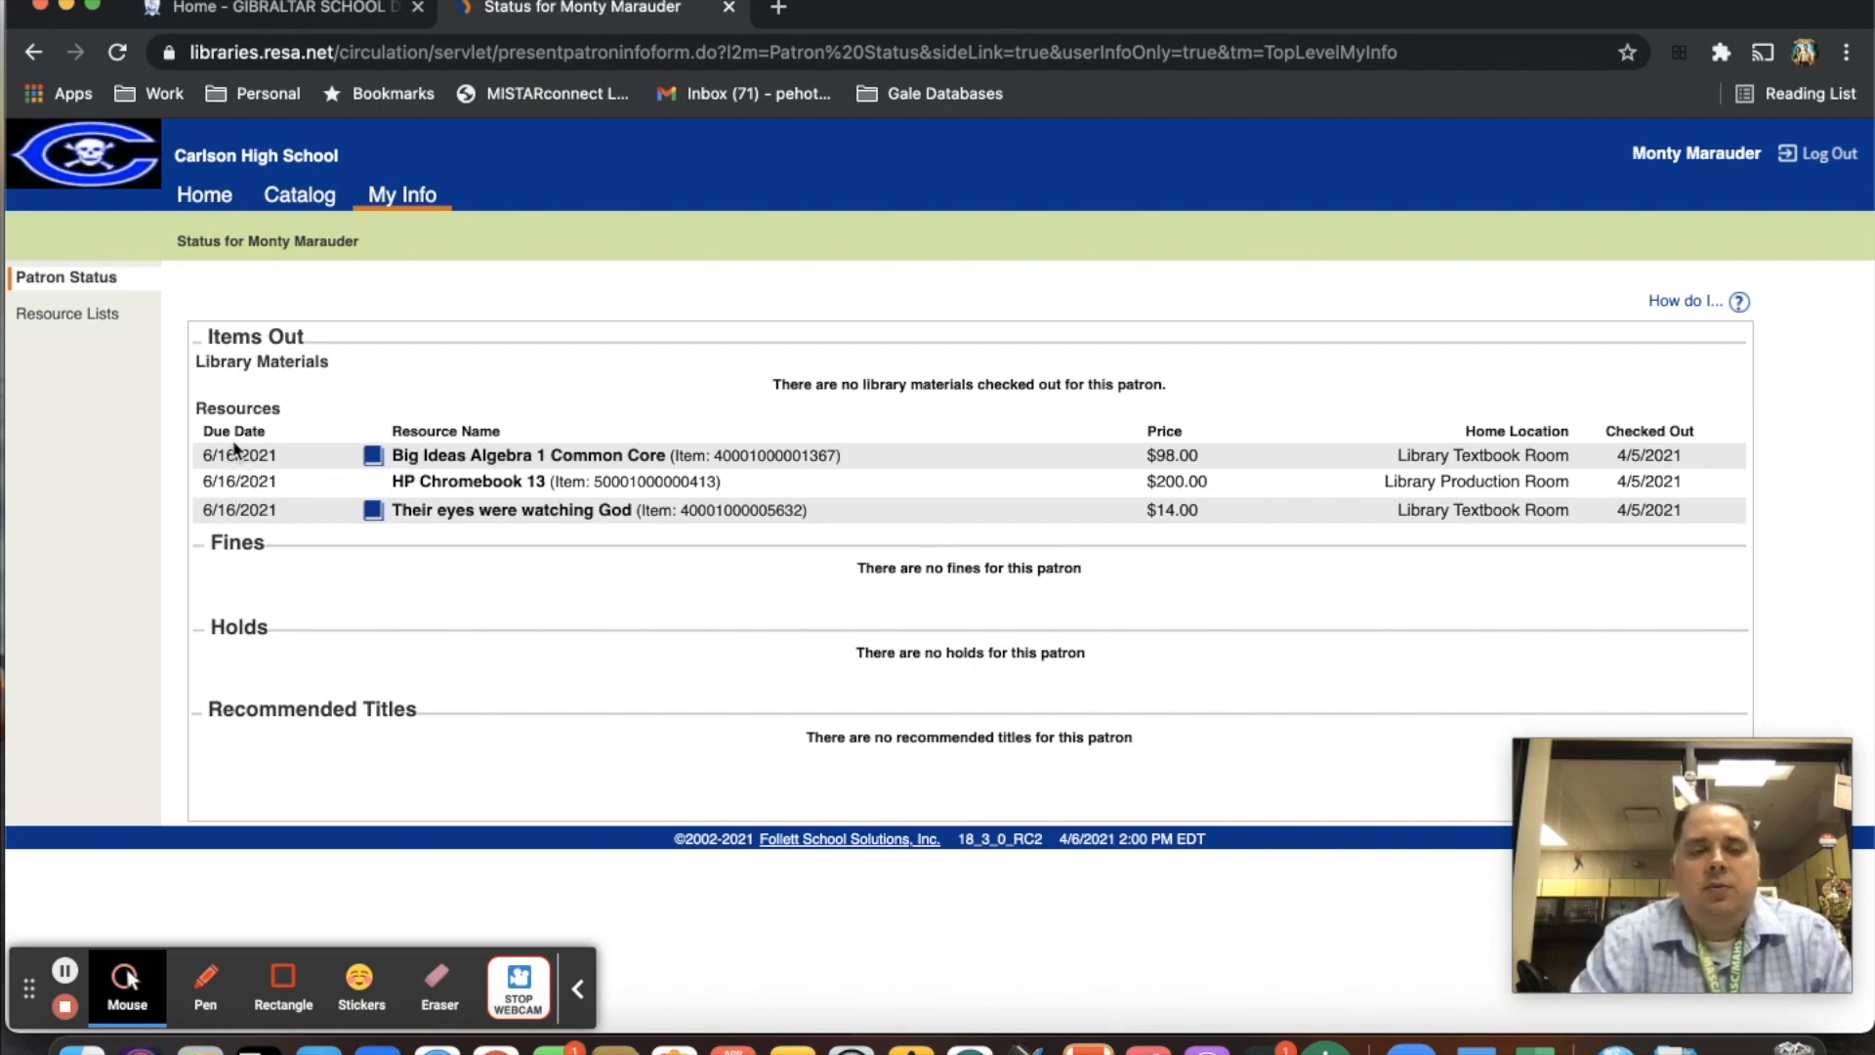
mouse_move(451, 488)
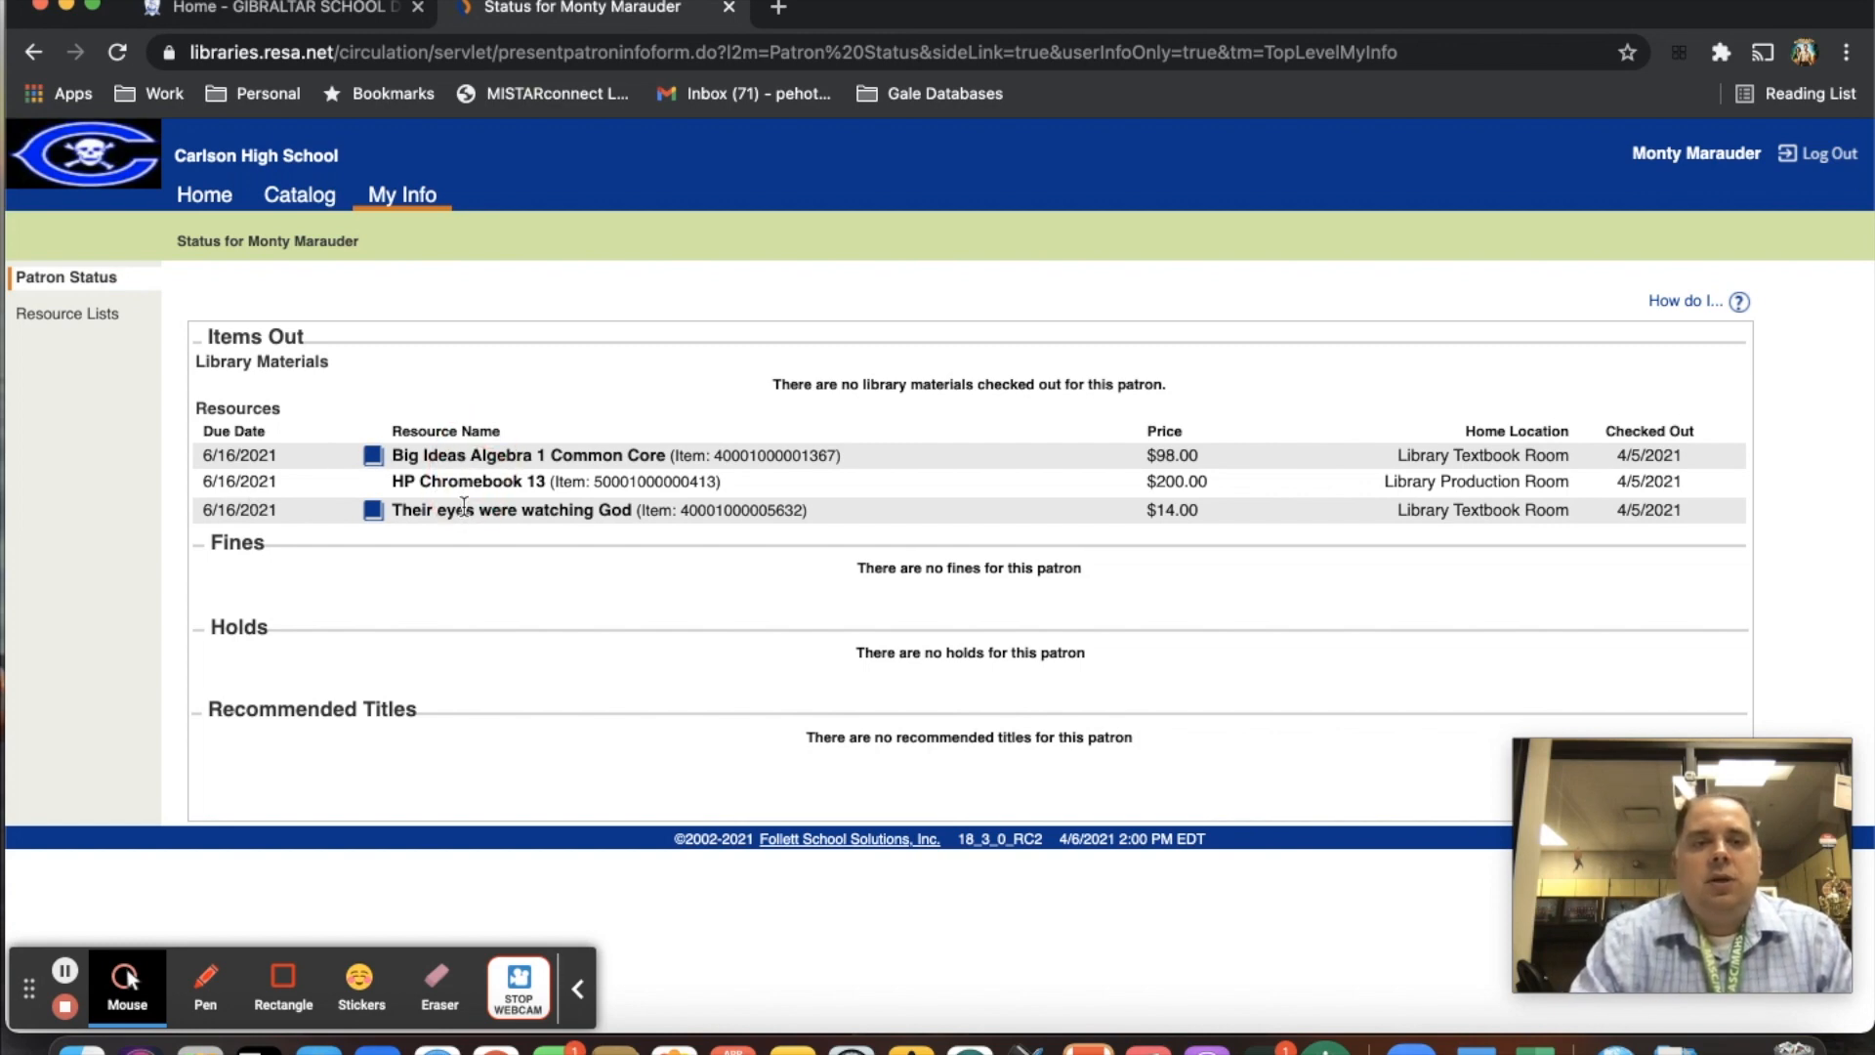
mouse_move(1204, 453)
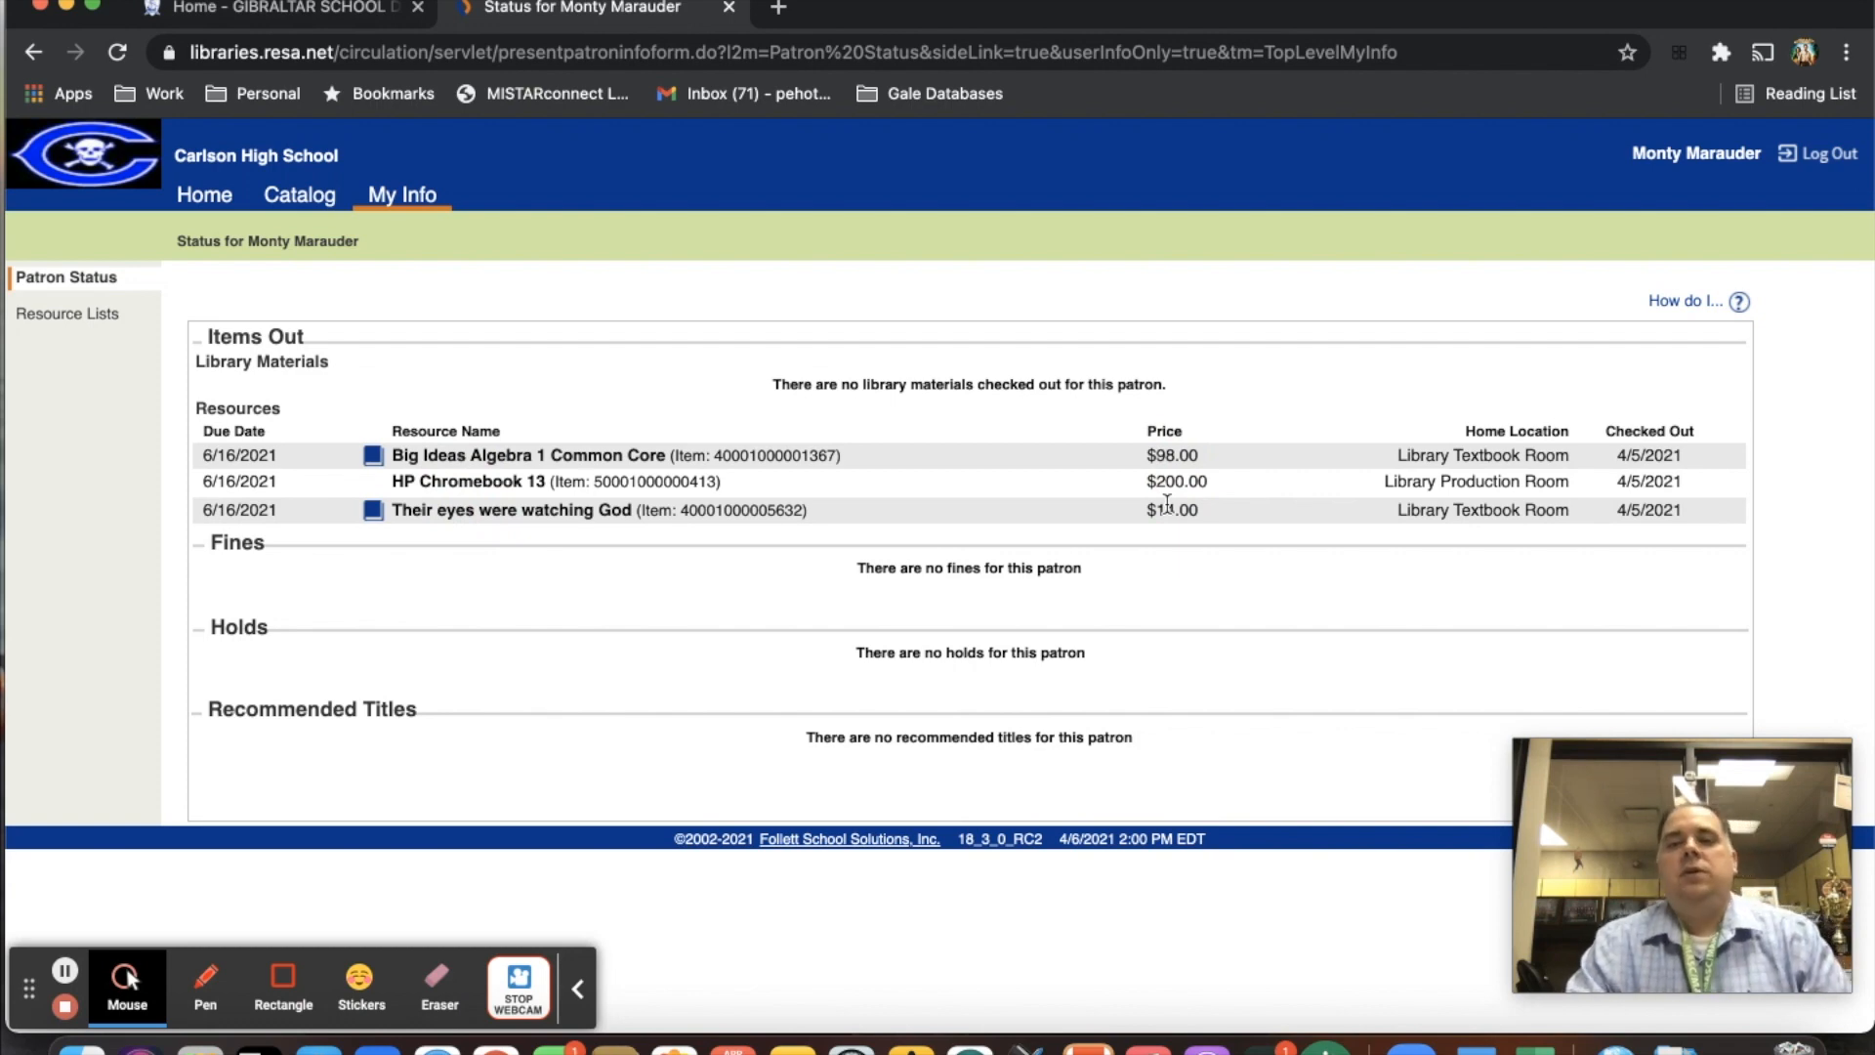
mouse_move(1040, 468)
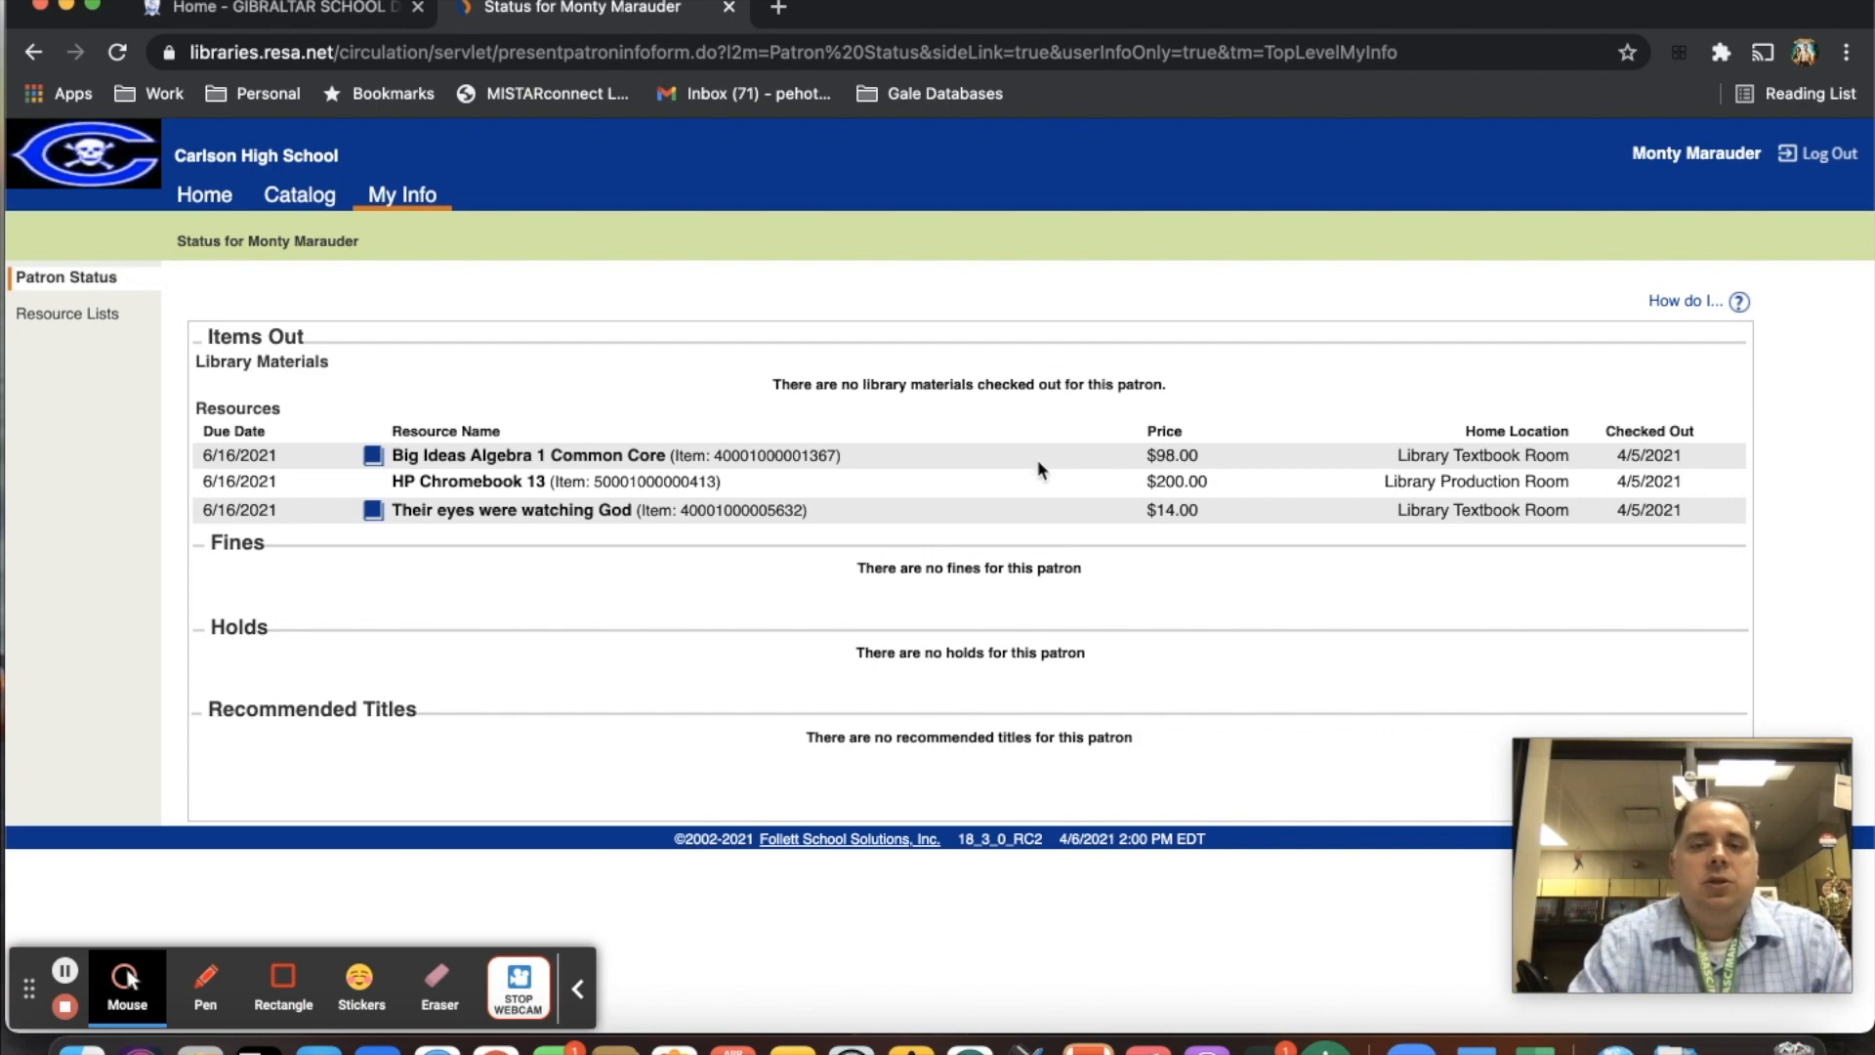
mouse_move(684, 533)
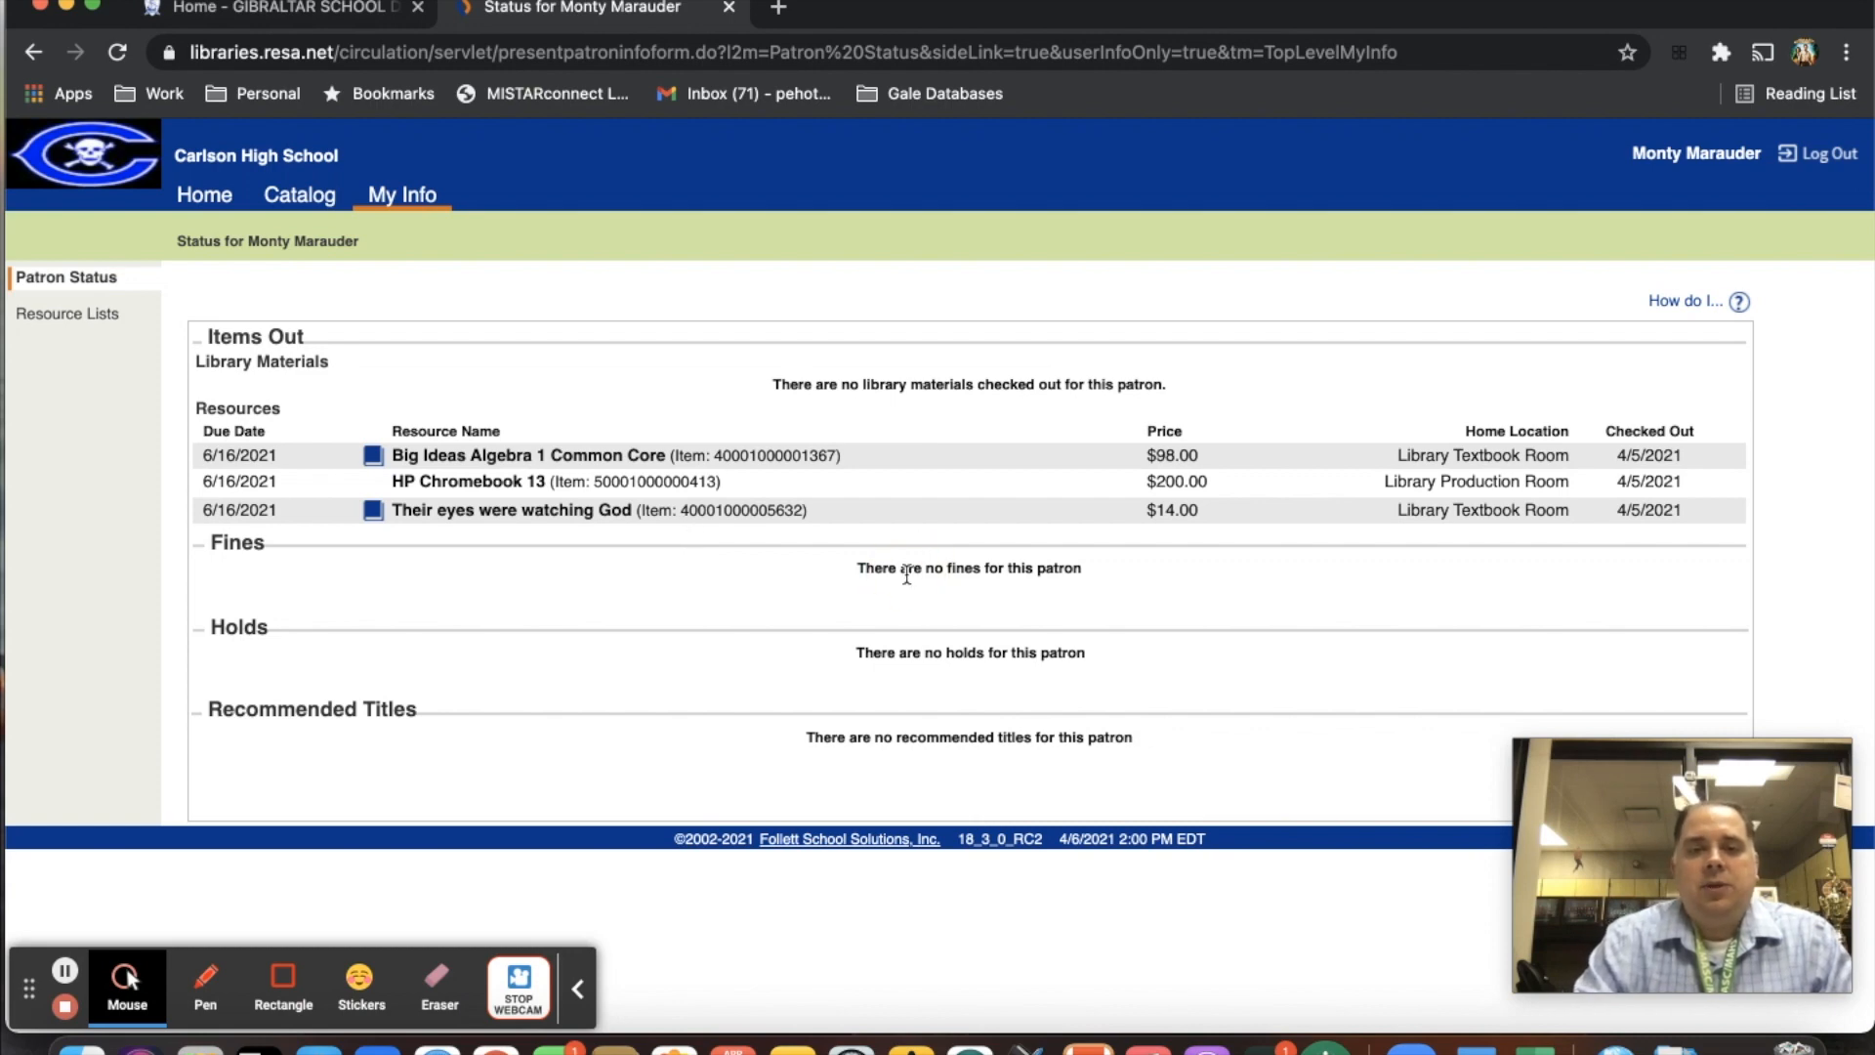
mouse_move(954, 590)
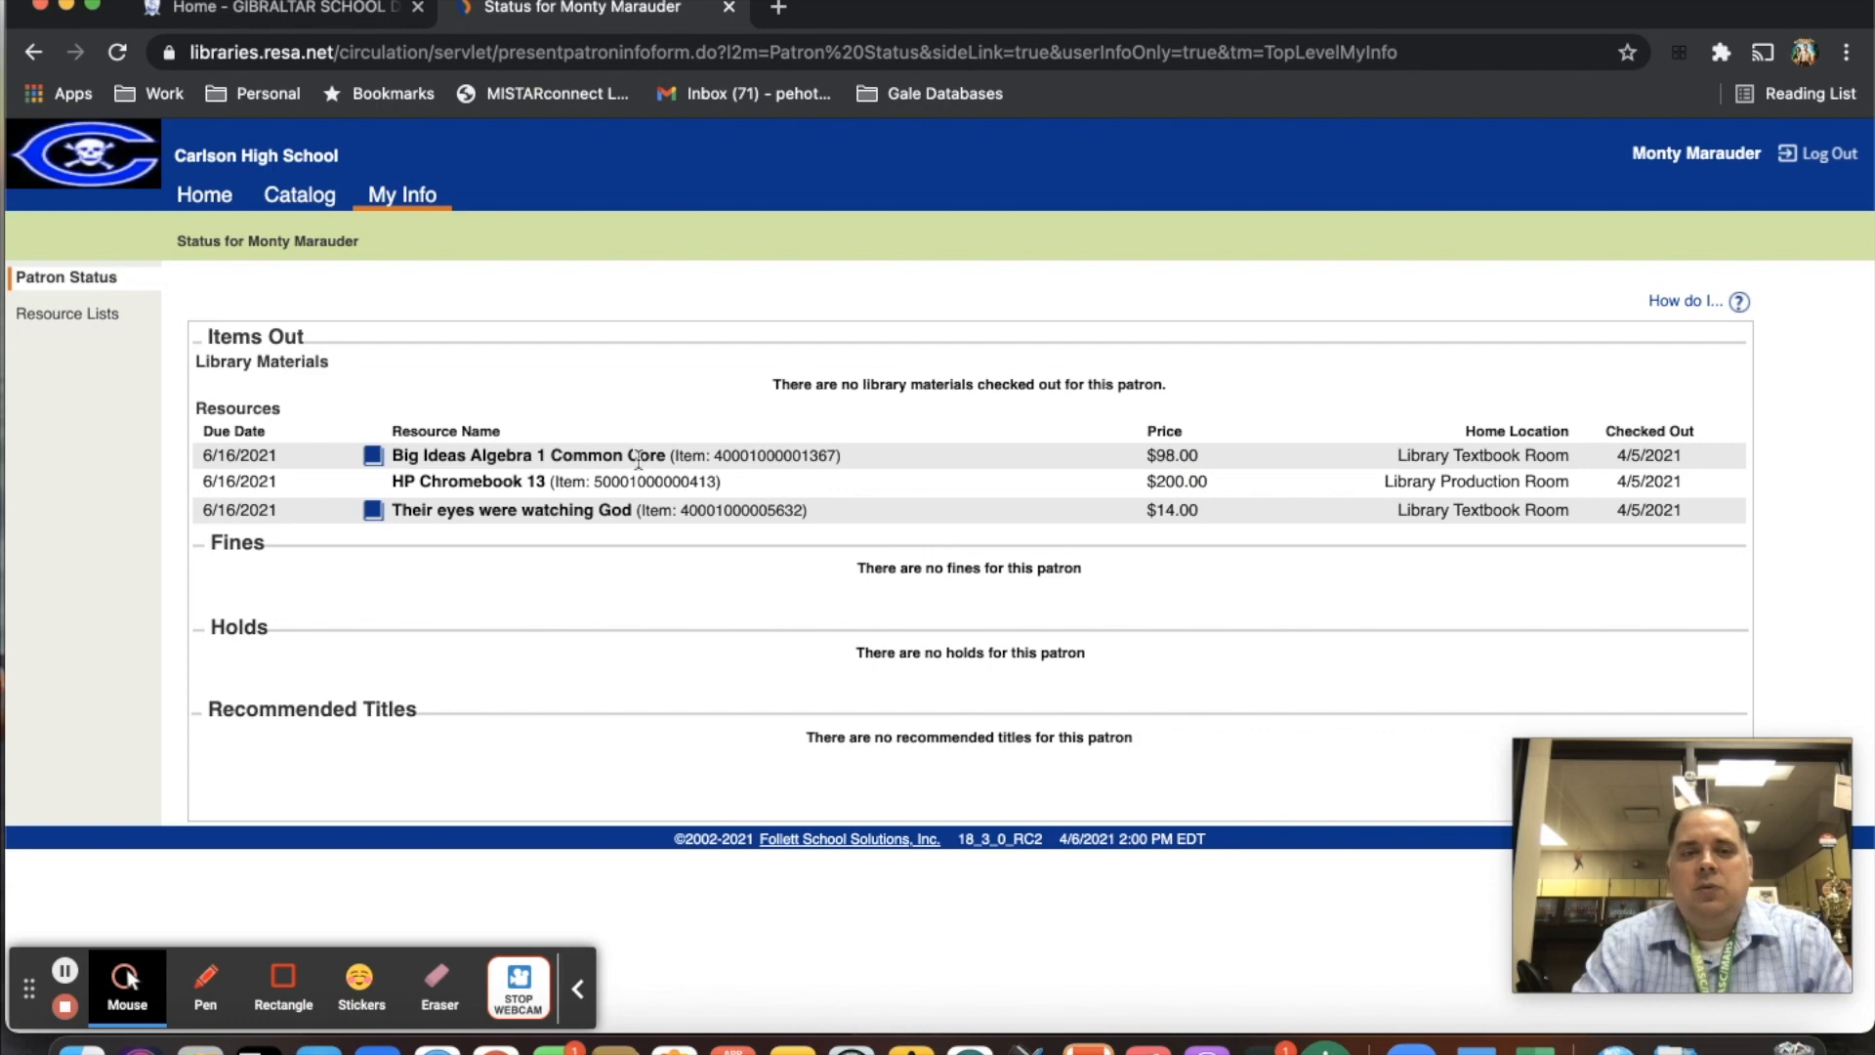
mouse_move(1172, 452)
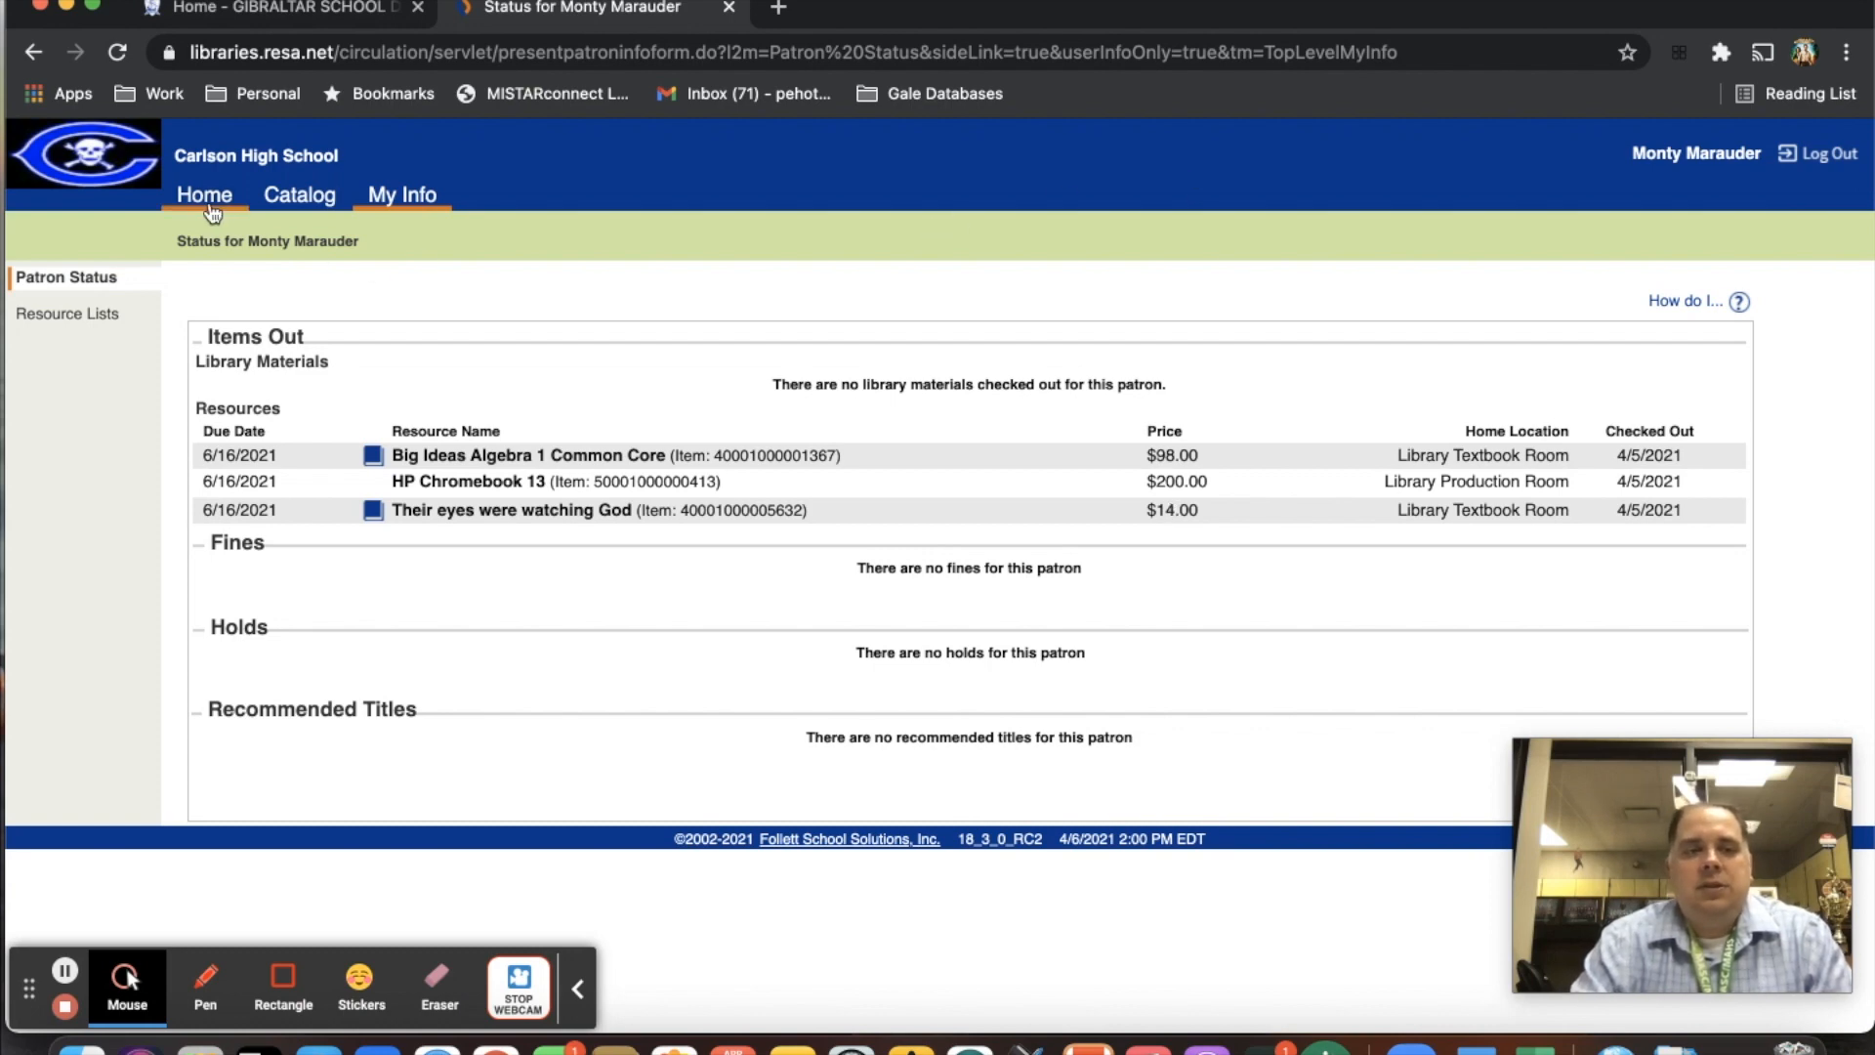
click(203, 193)
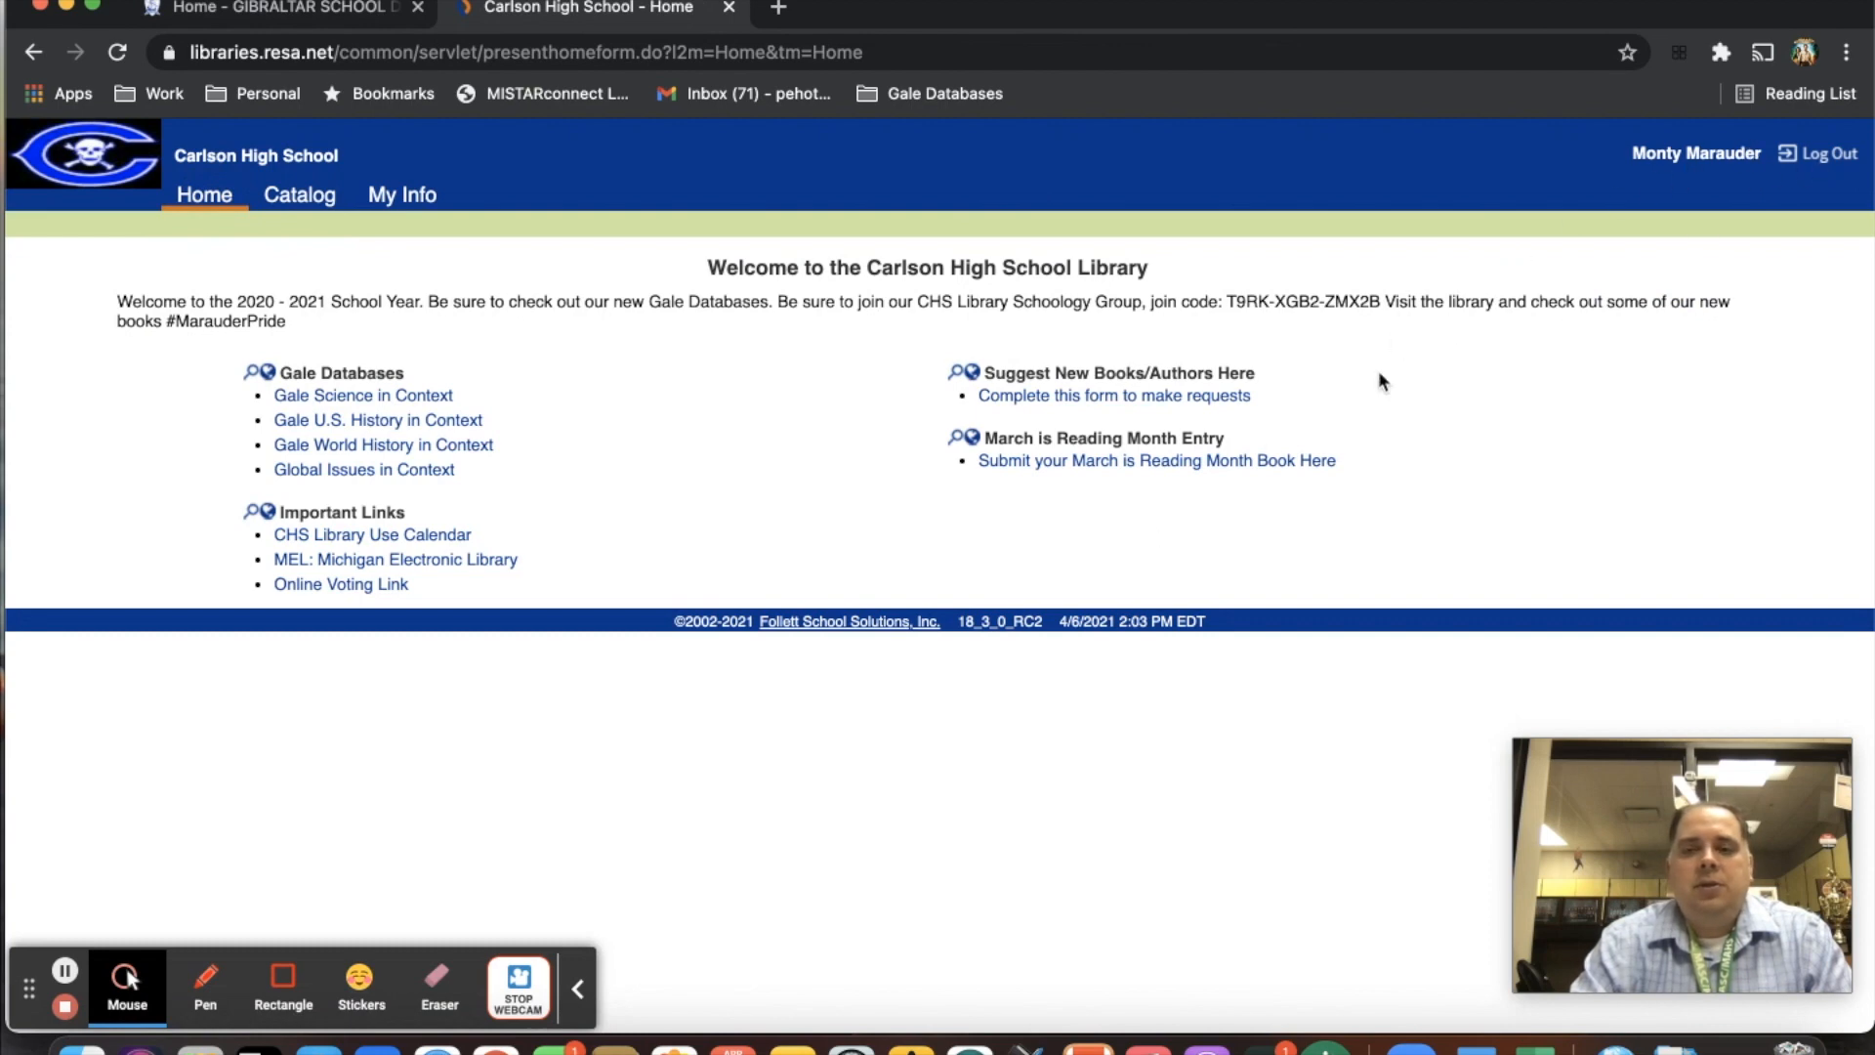
click(401, 195)
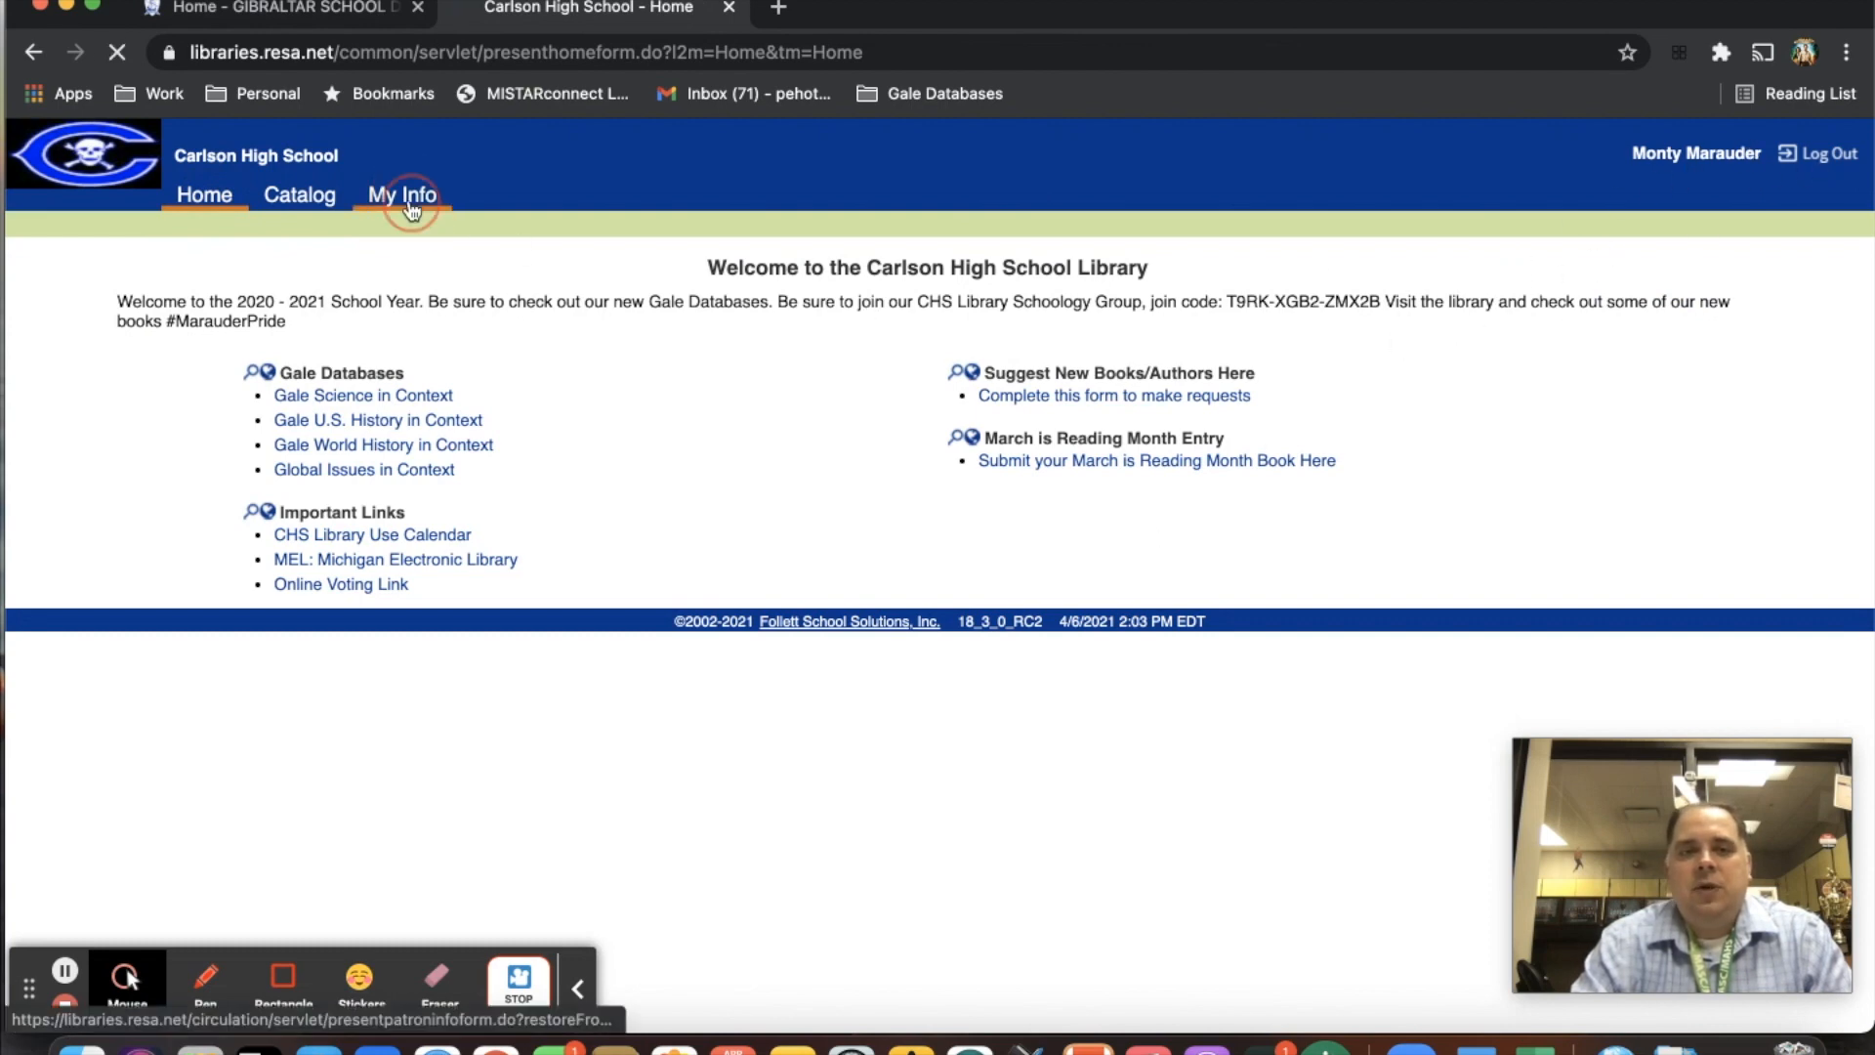
click(402, 193)
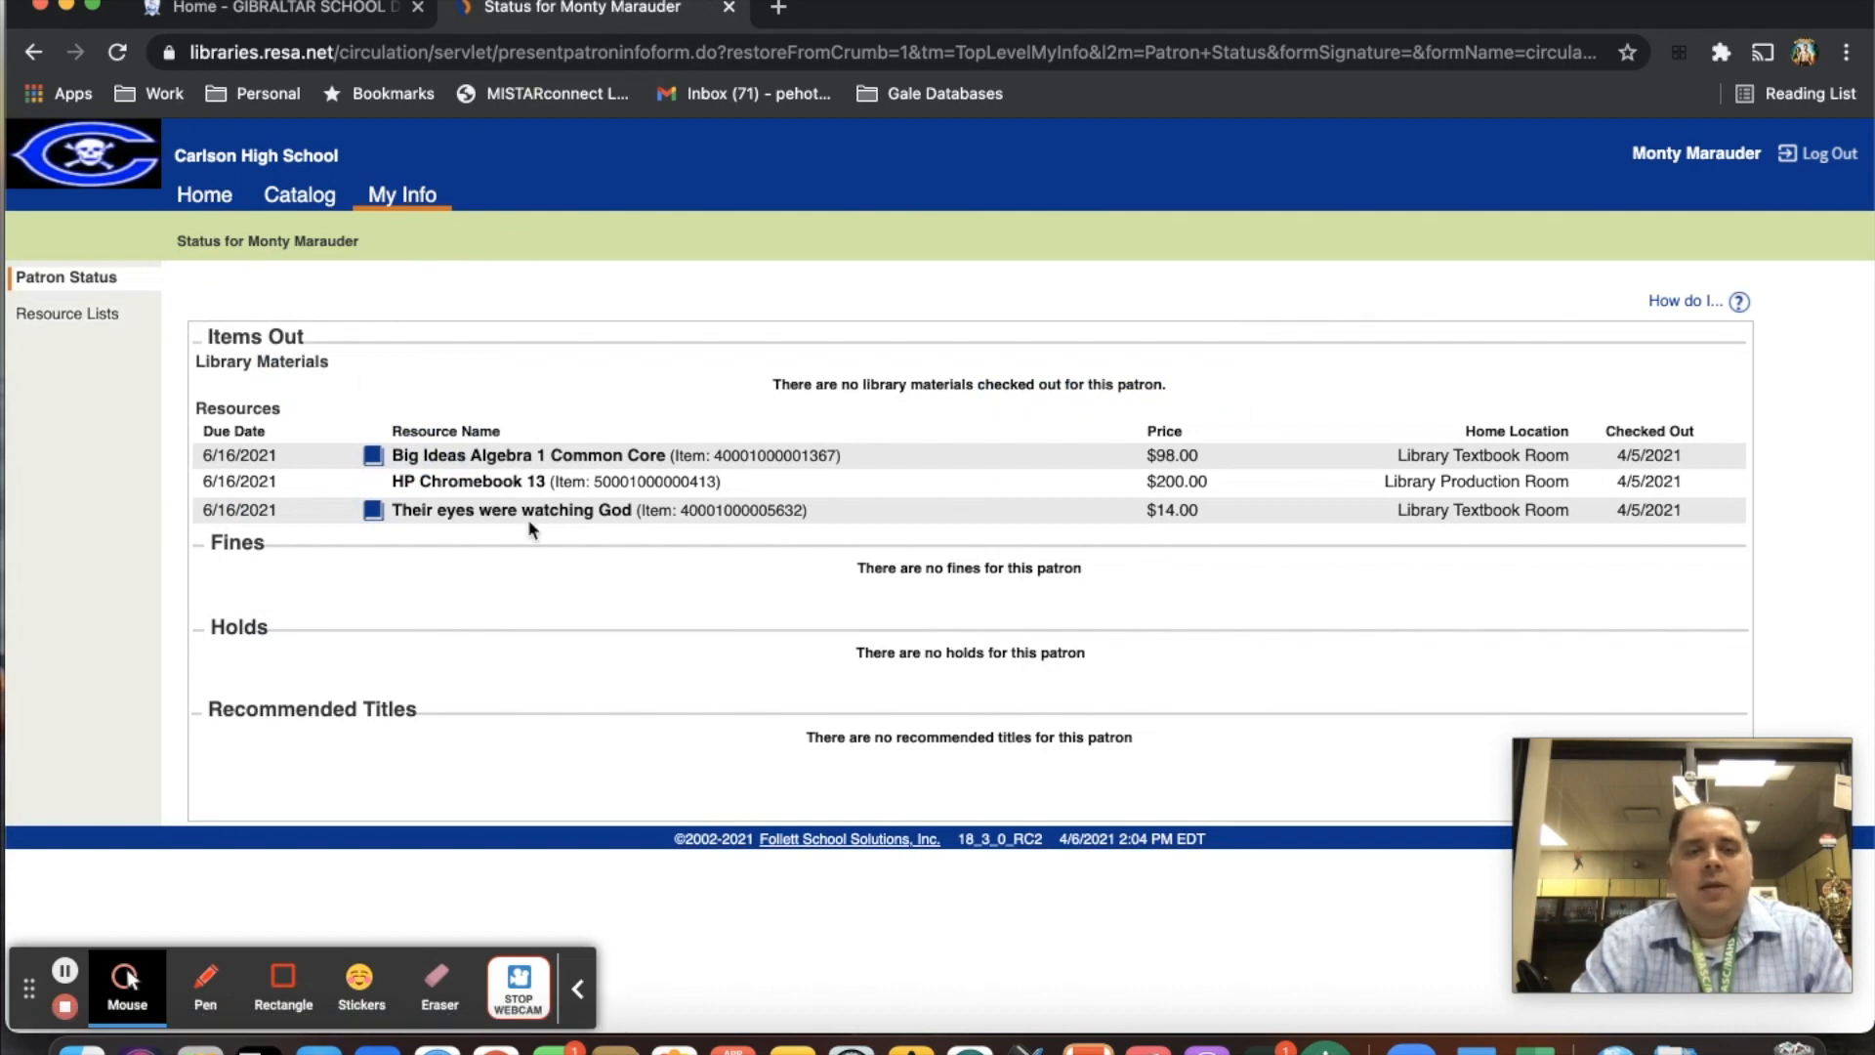